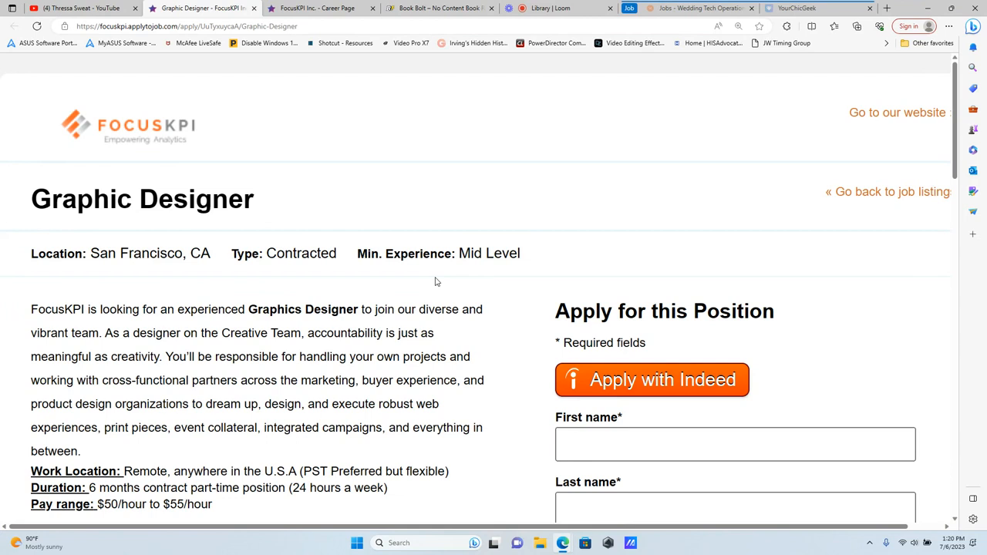
mouse_move(428, 273)
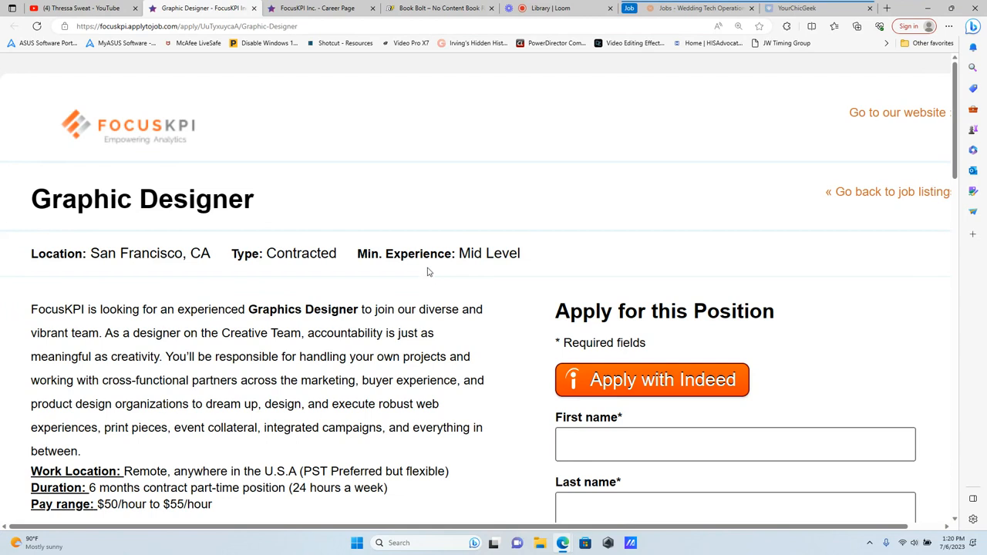
mouse_move(222, 168)
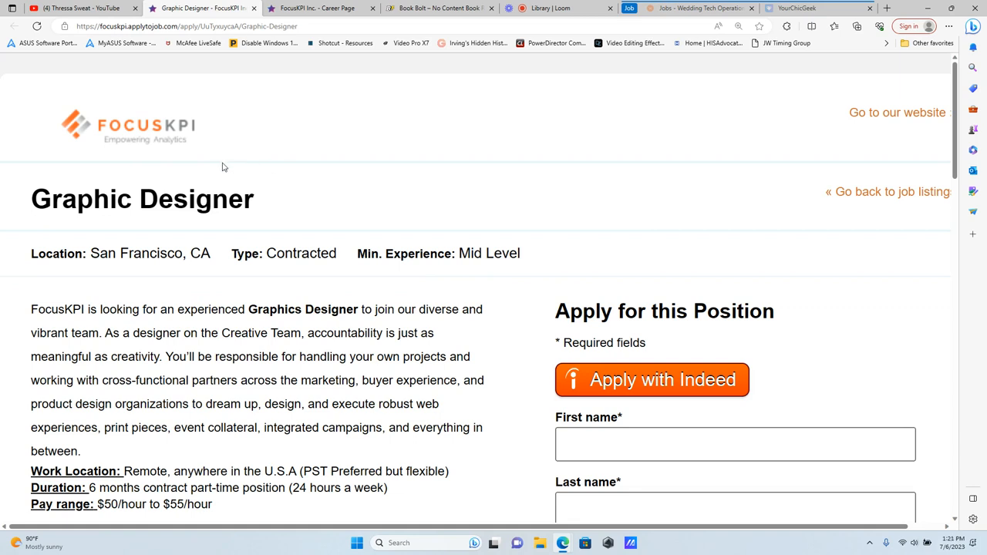
mouse_move(193, 161)
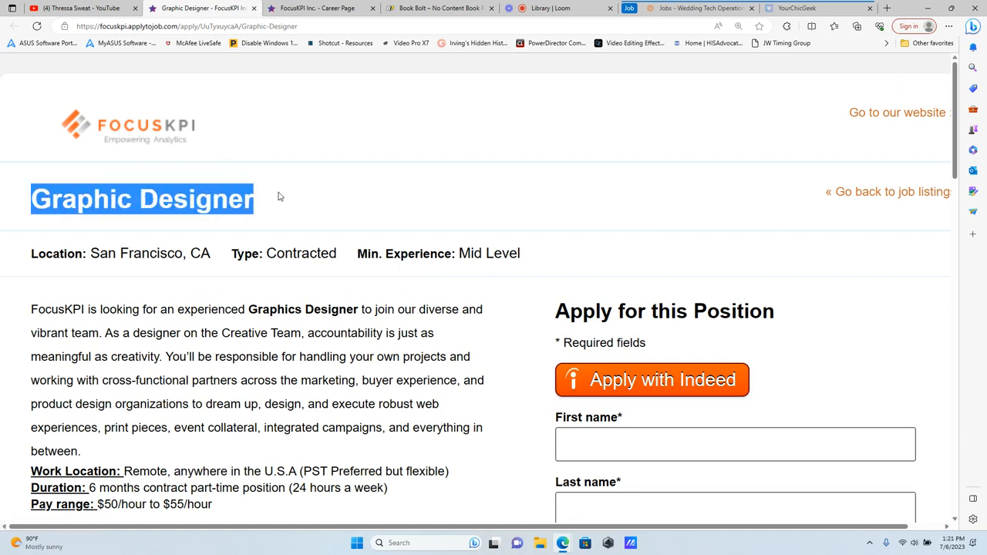
mouse_move(101, 253)
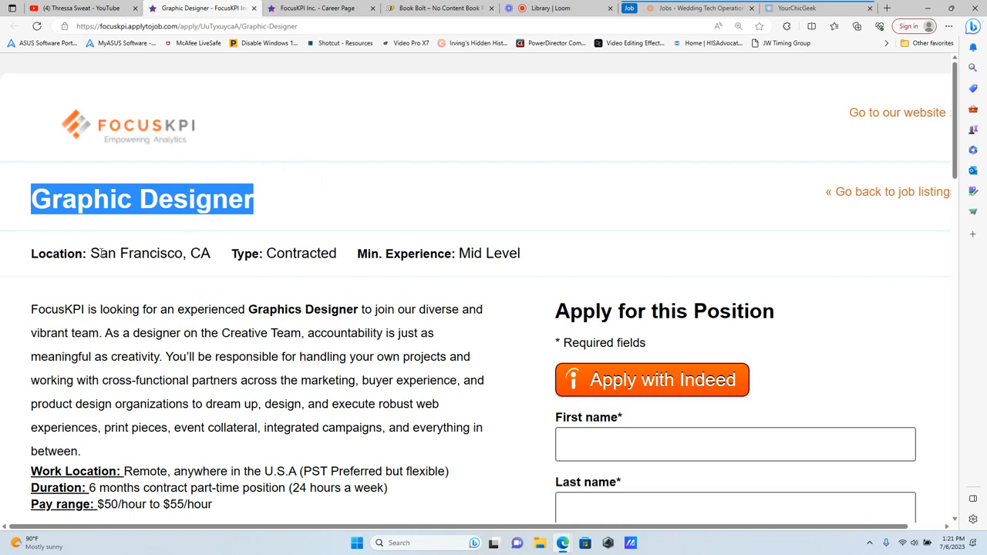
Highlight the job details San Francisco, CA, Contracted, and Mid Level
double_click(151, 253)
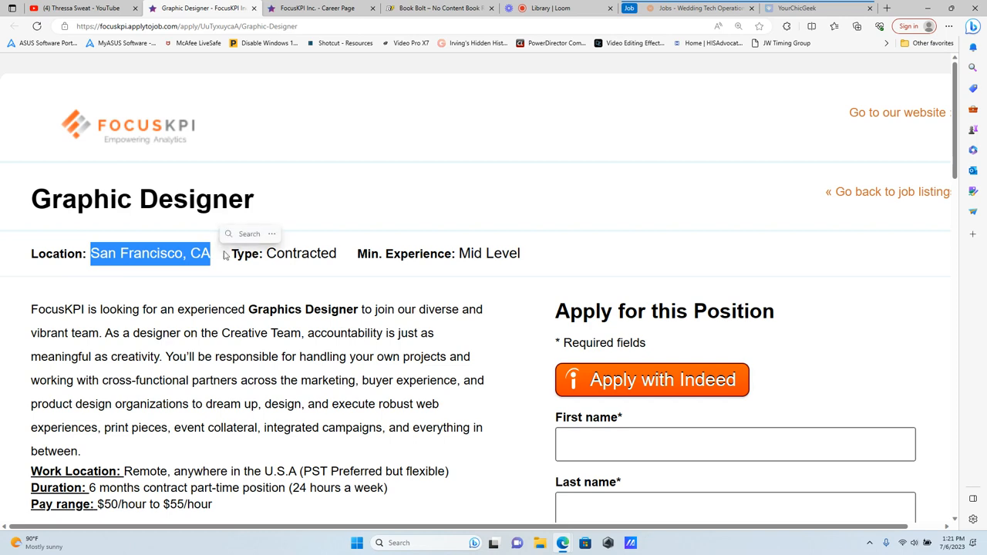
double_click(298, 253)
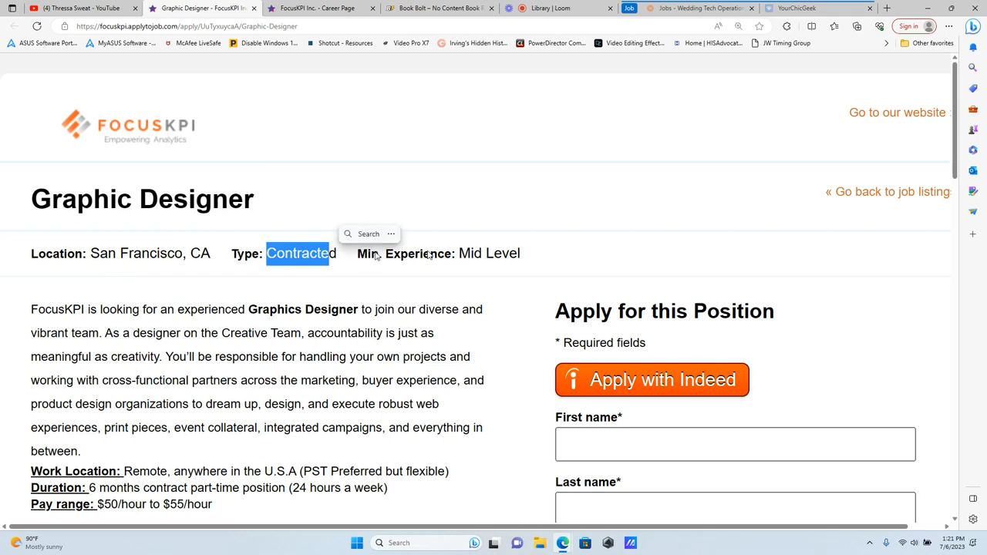
double_click(488, 253)
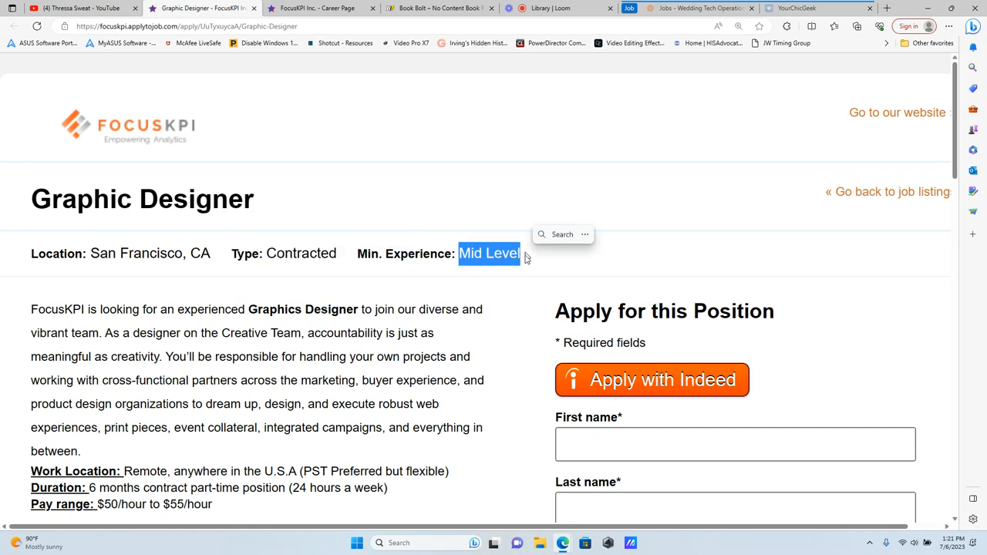
scroll("down", 3)
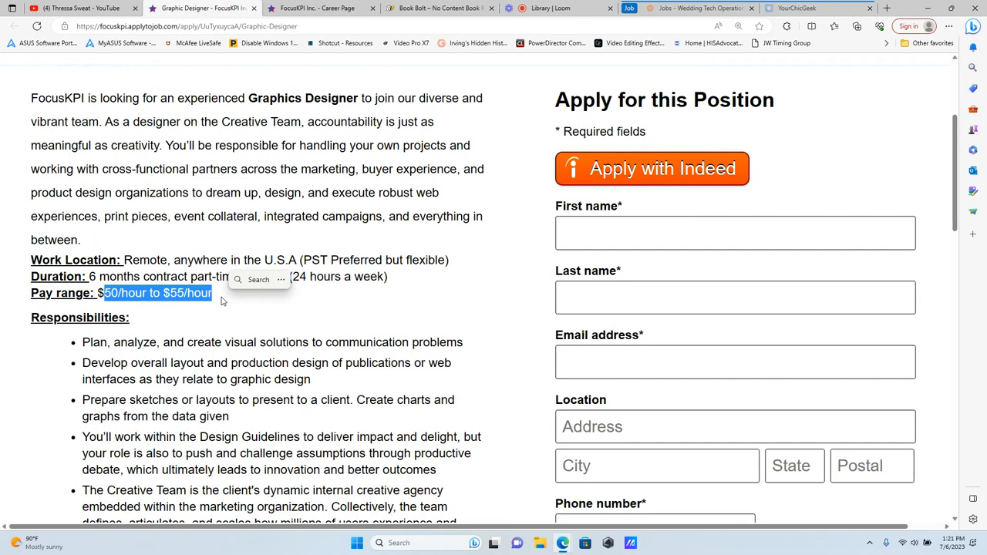
mouse_move(132, 278)
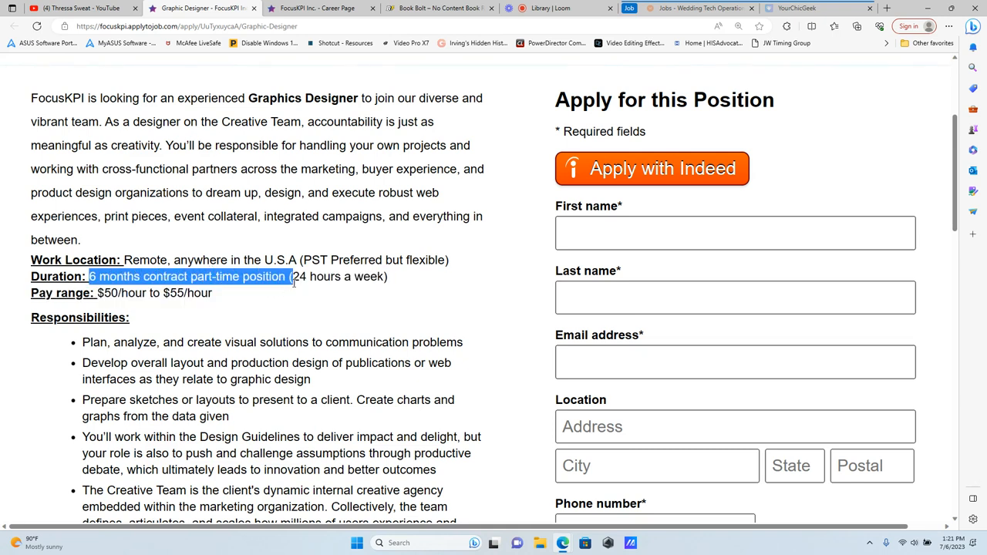
Highlight the duration and pay range lines, then the remote work location details
left_click_drag(289, 276, 213, 293)
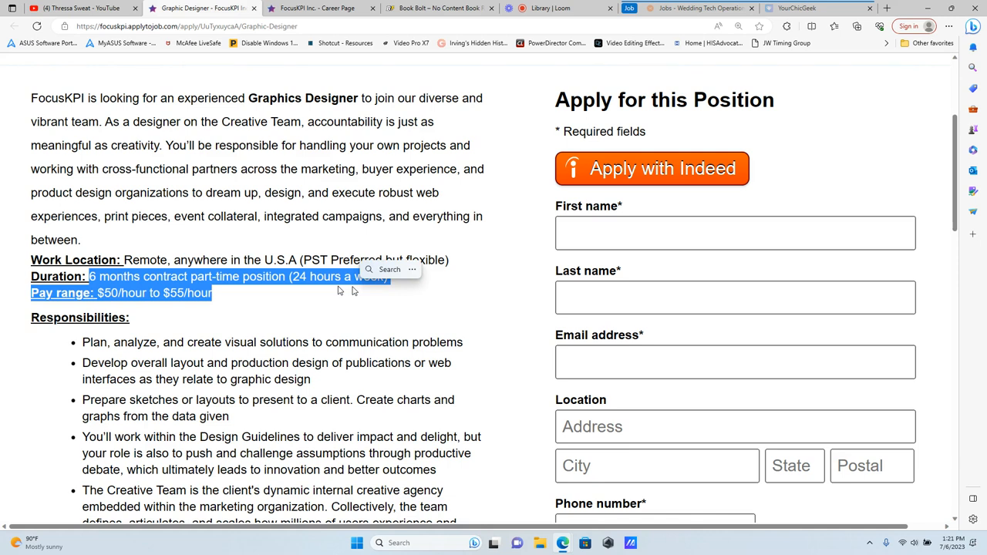
left_click(196, 260)
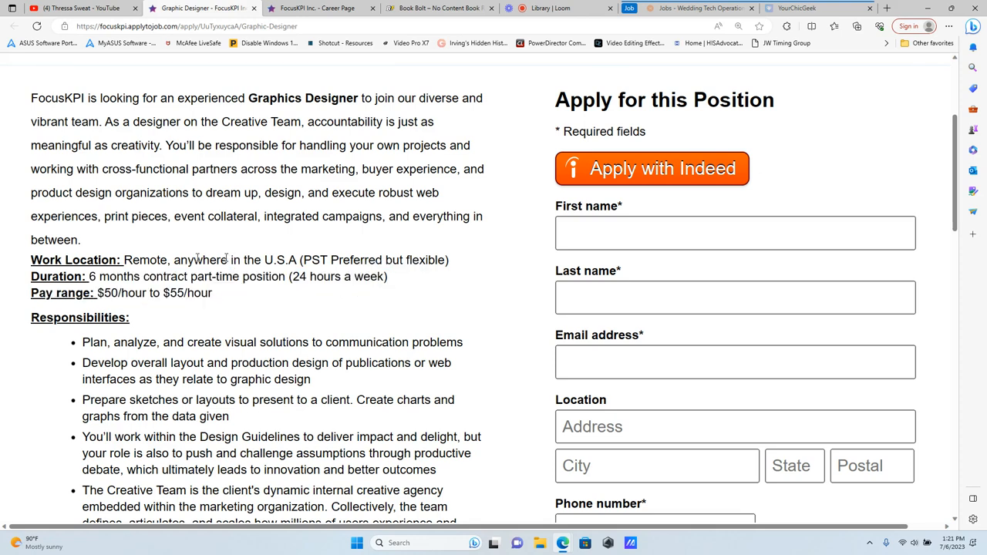
left_click_drag(181, 260, 328, 260)
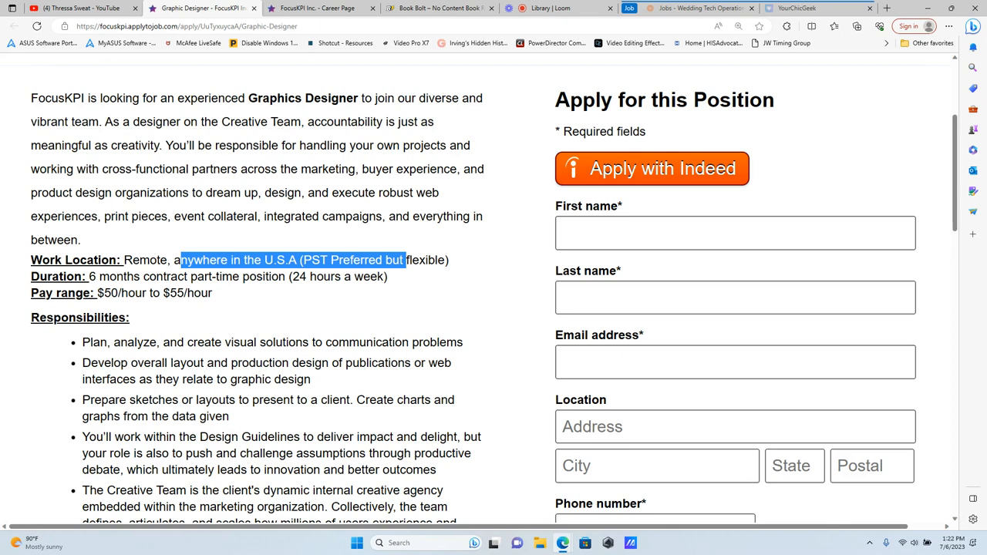
scroll("down", 3)
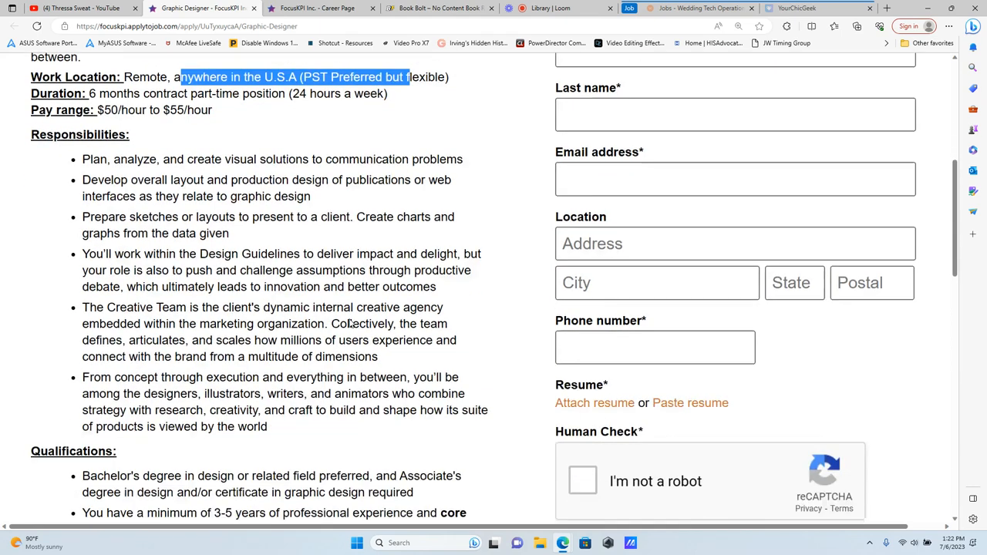
scroll("down", 3)
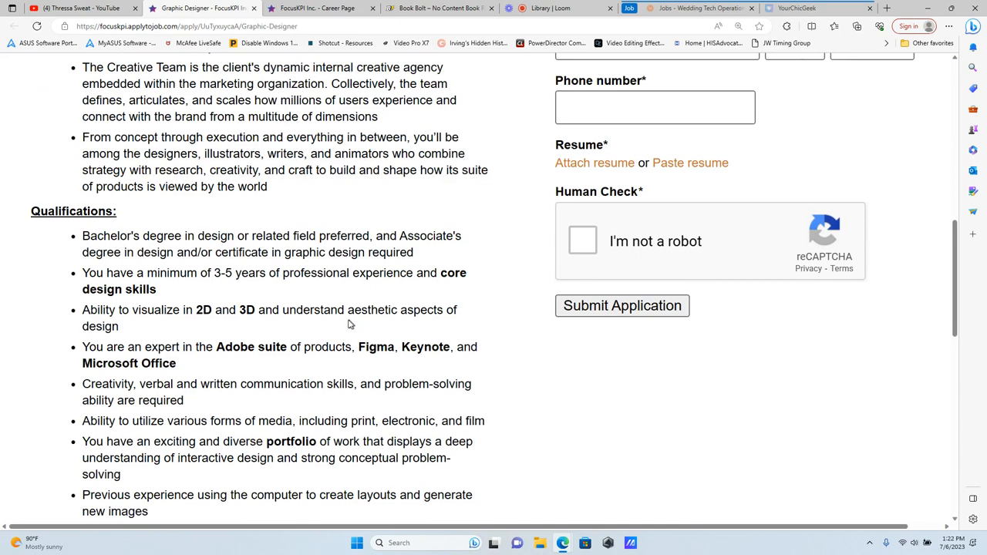
Highlight the degree requirement bullet in the qualifications
double_click(139, 235)
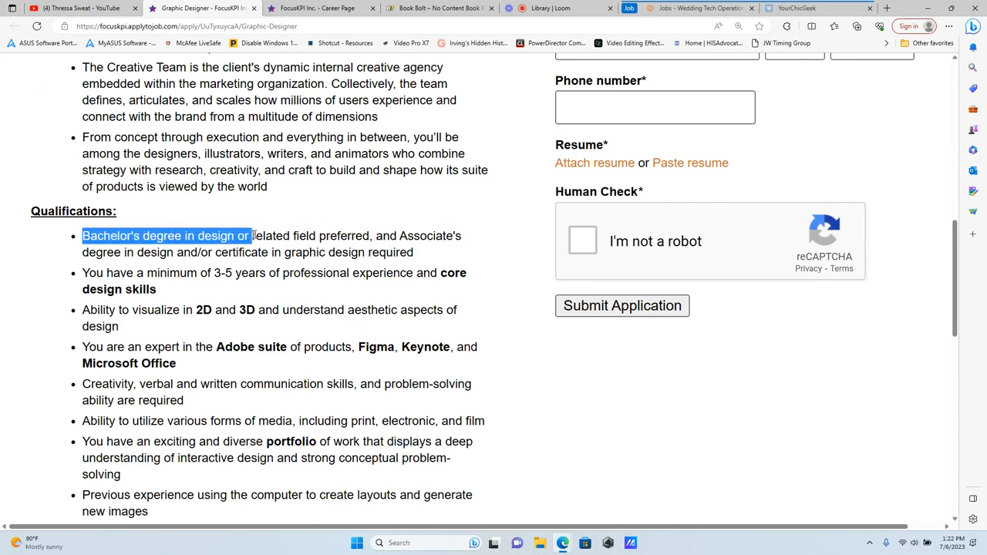
left_click_drag(247, 235, 363, 235)
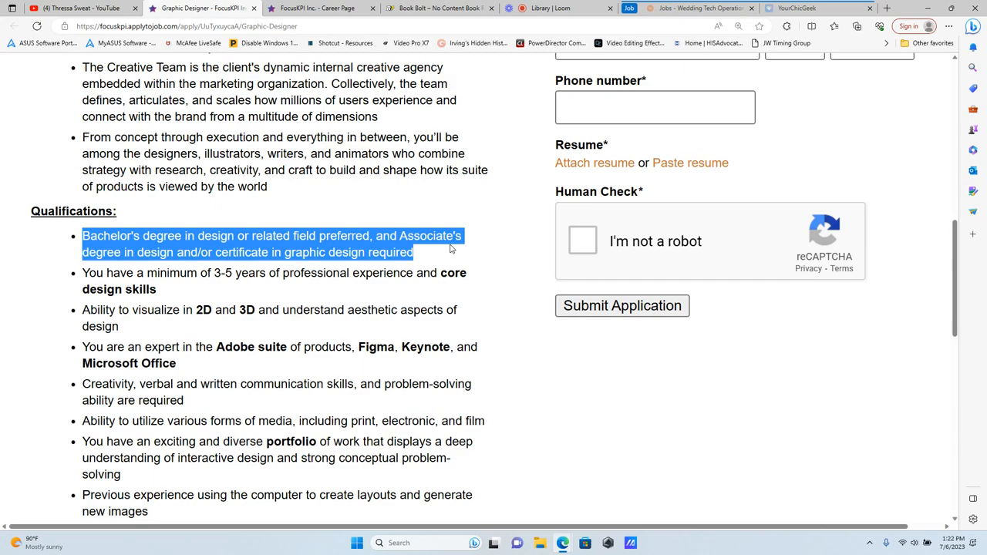
scroll("up", 3)
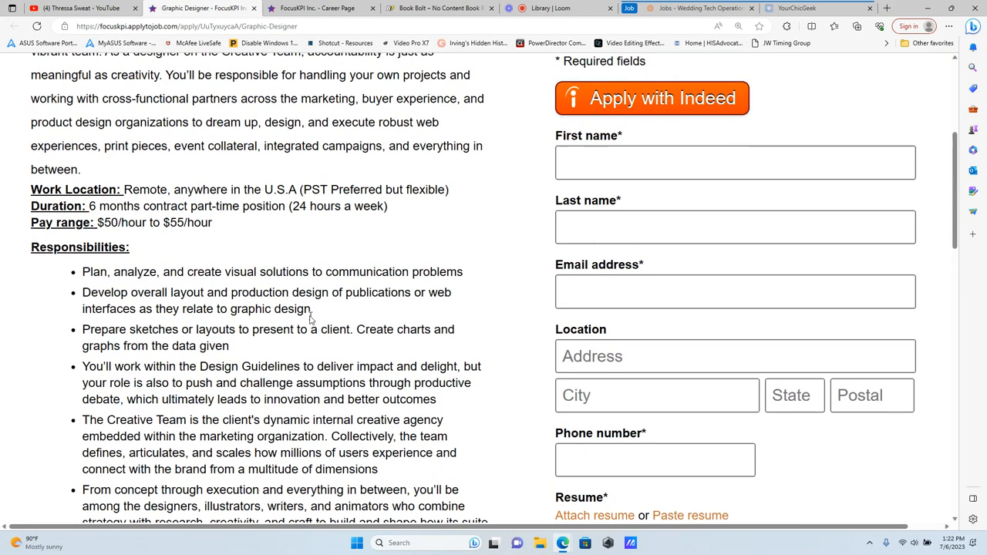
scroll("up", 3)
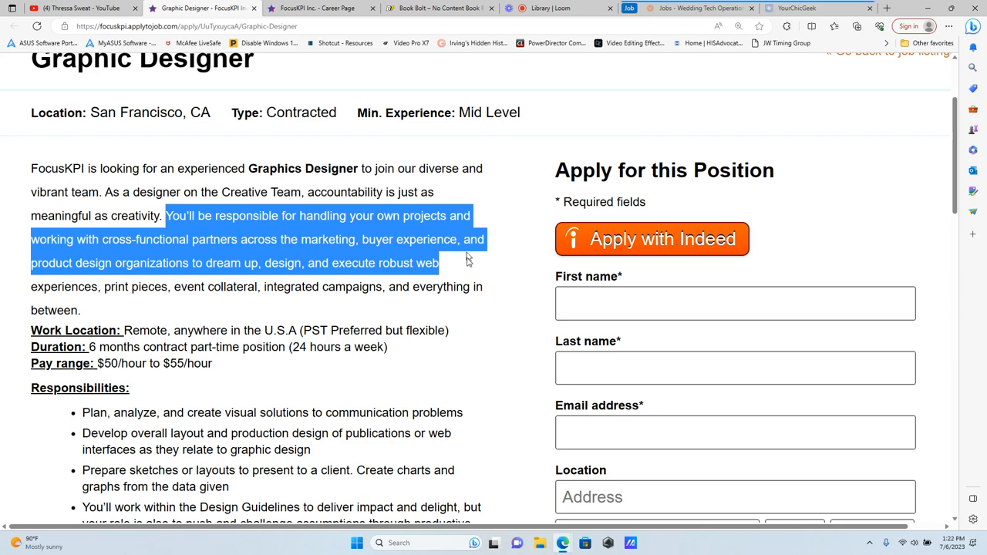
mouse_move(473, 275)
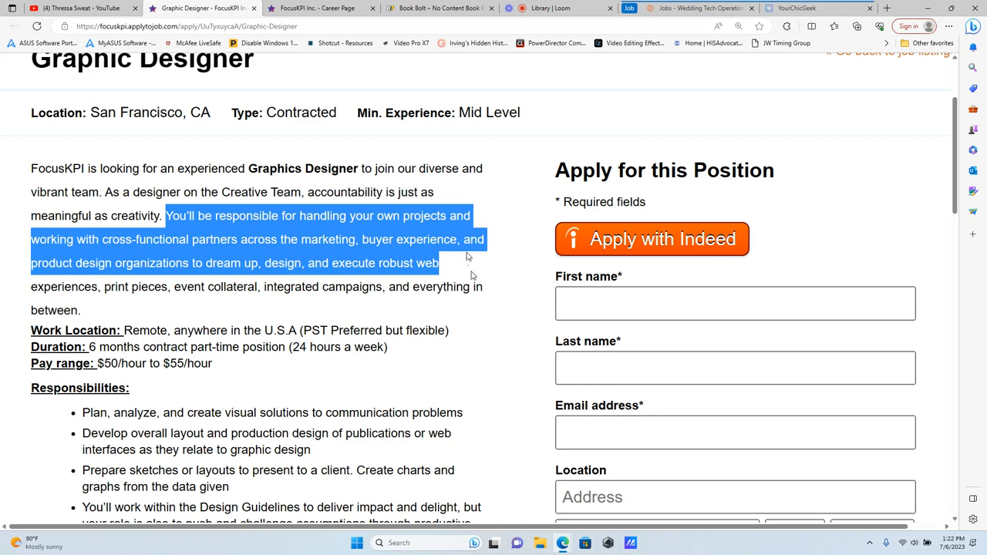
Highlight the handling-your-own-projects sentence and the sketches, charts and graphs responsibility
left_click_drag(465, 263, 478, 286)
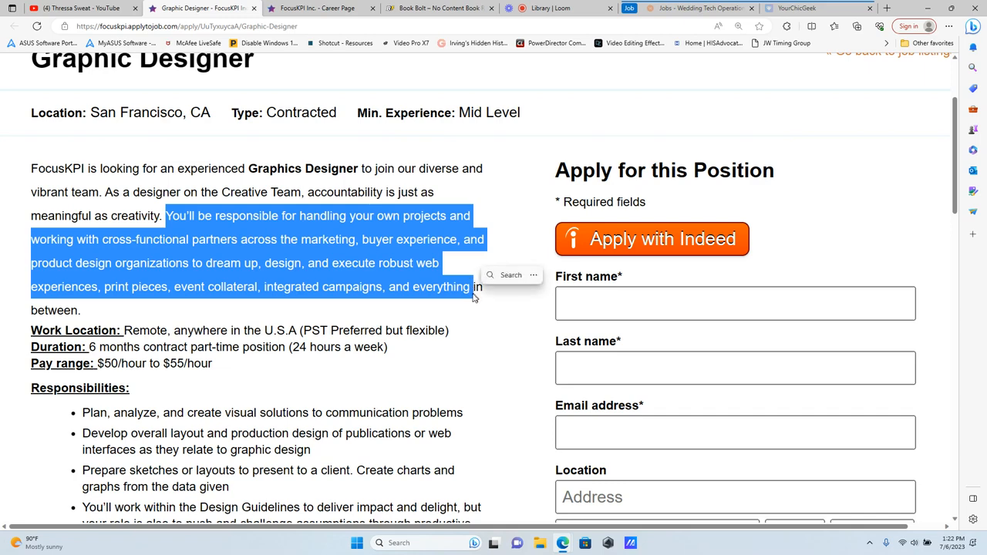
scroll("down", 3)
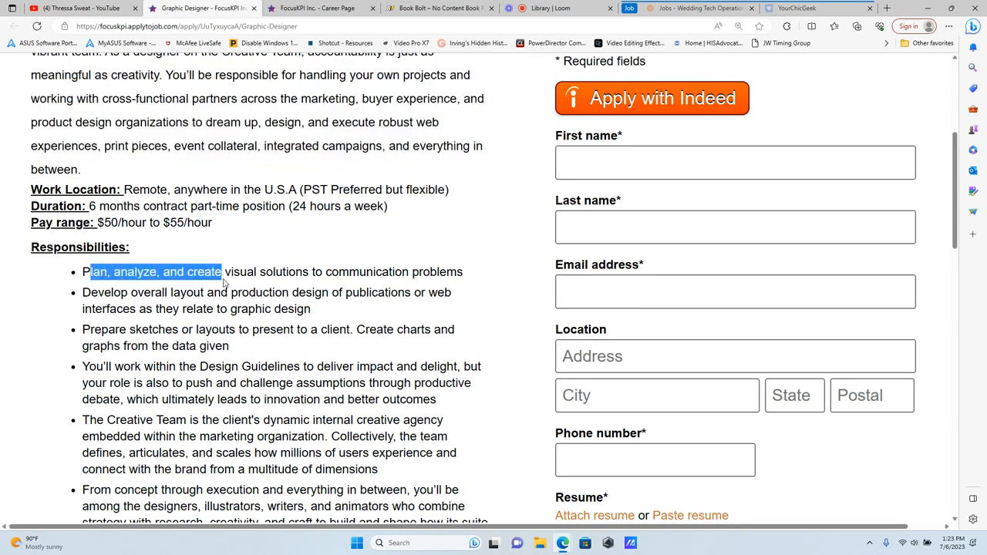
left_click_drag(221, 272, 308, 271)
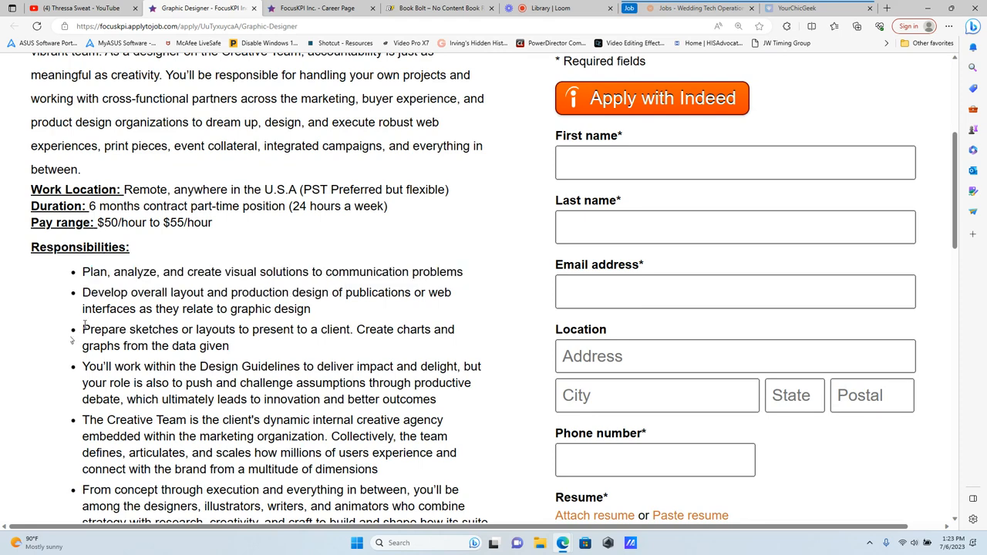
left_click_drag(82, 329, 284, 329)
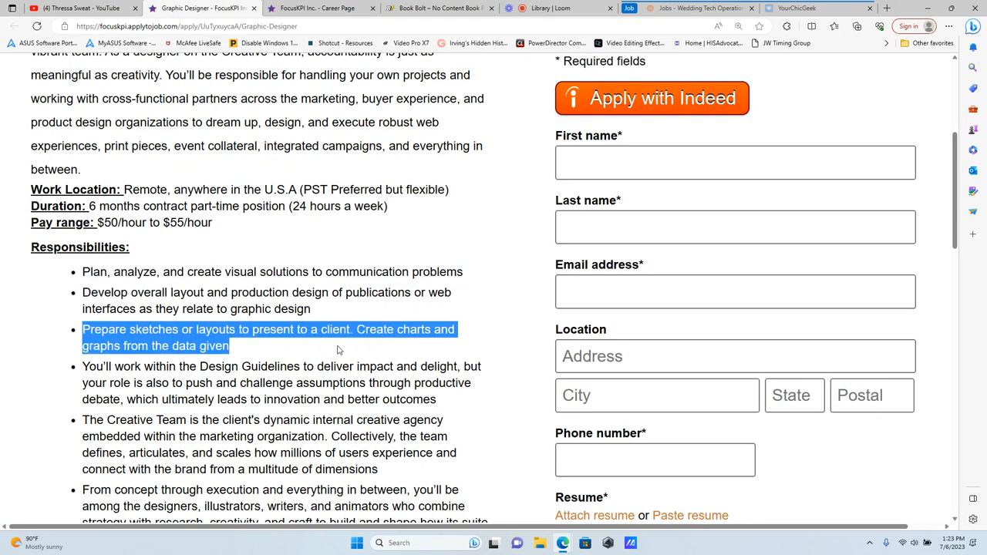
scroll("down", 3)
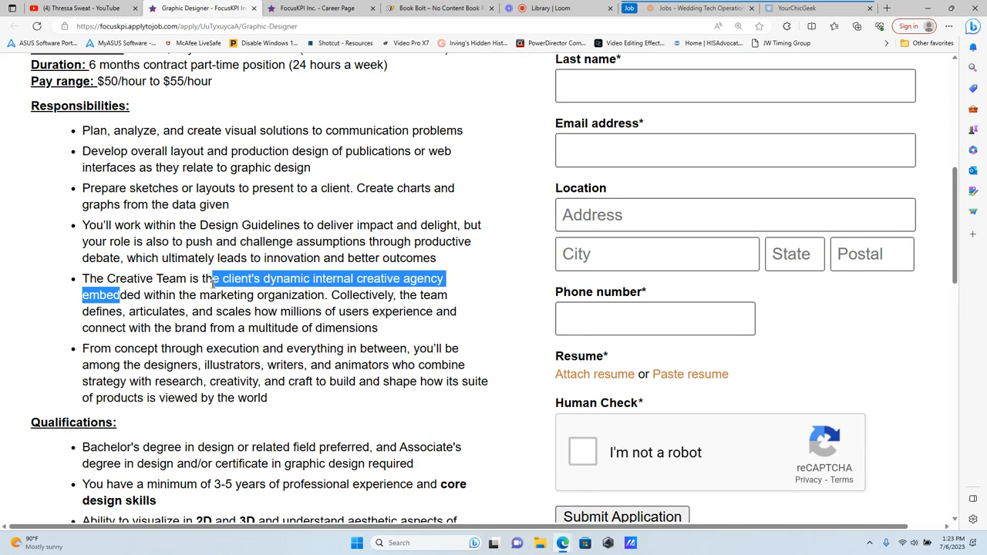
Highlight the creative agency and marketing organization responsibility
left_click_drag(212, 279, 352, 295)
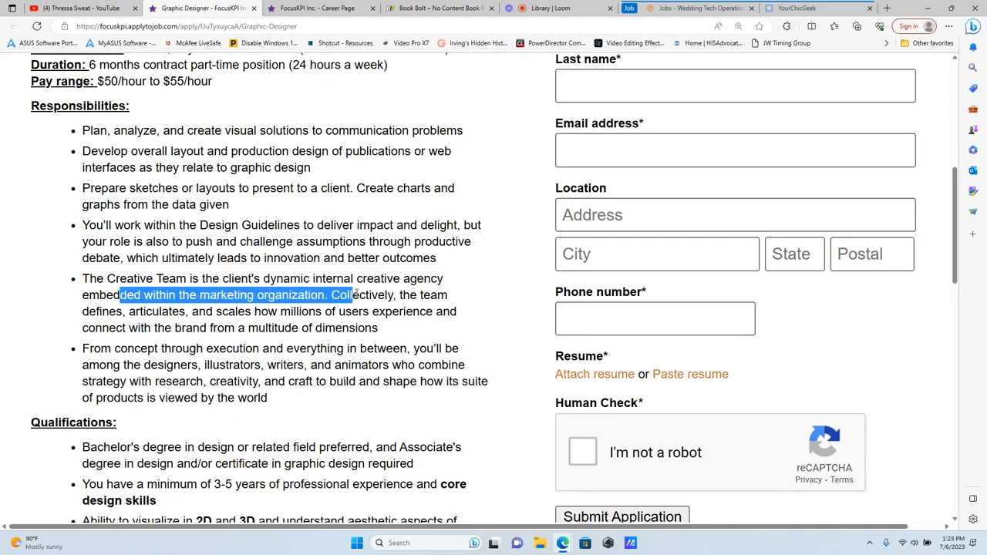
left_click_drag(350, 295, 374, 312)
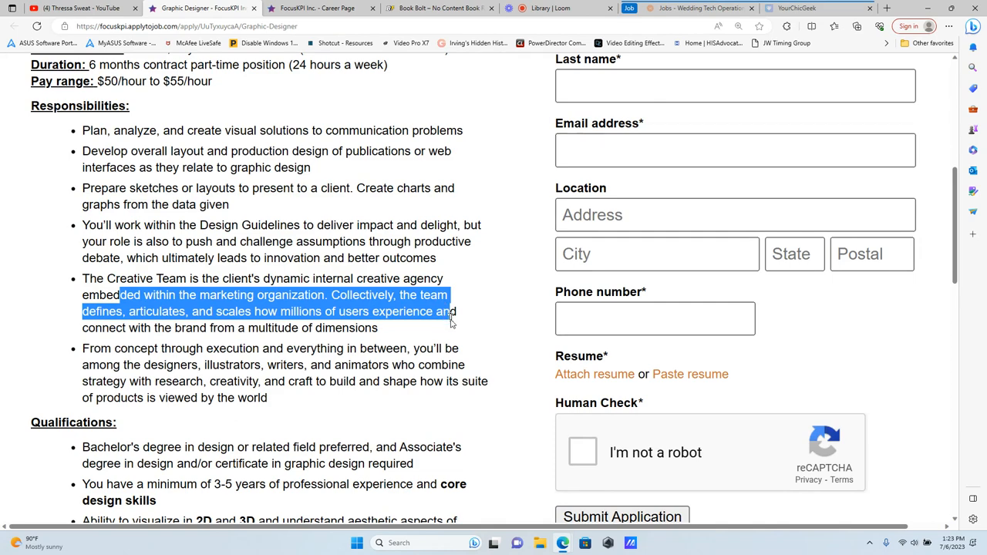
left_click_drag(451, 312, 378, 328)
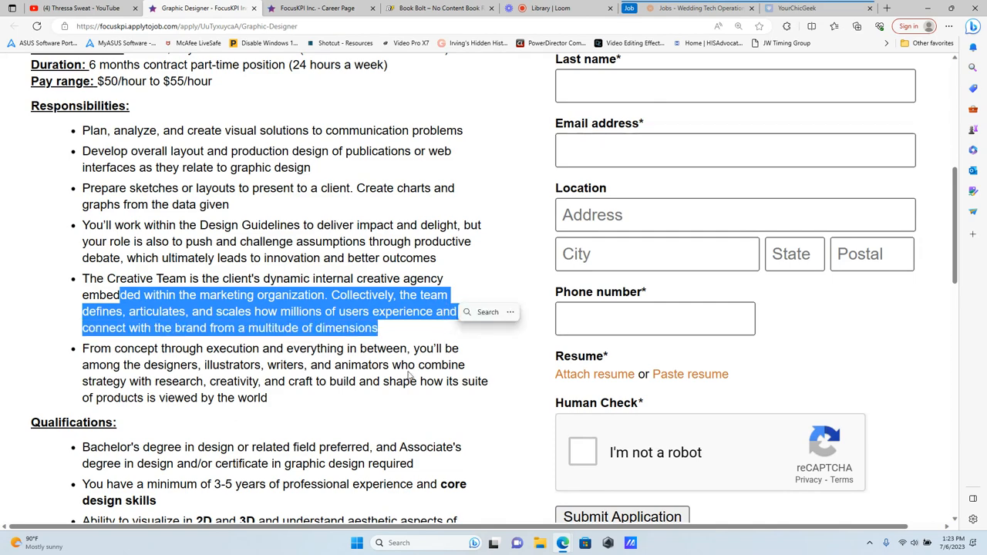
scroll("down", 3)
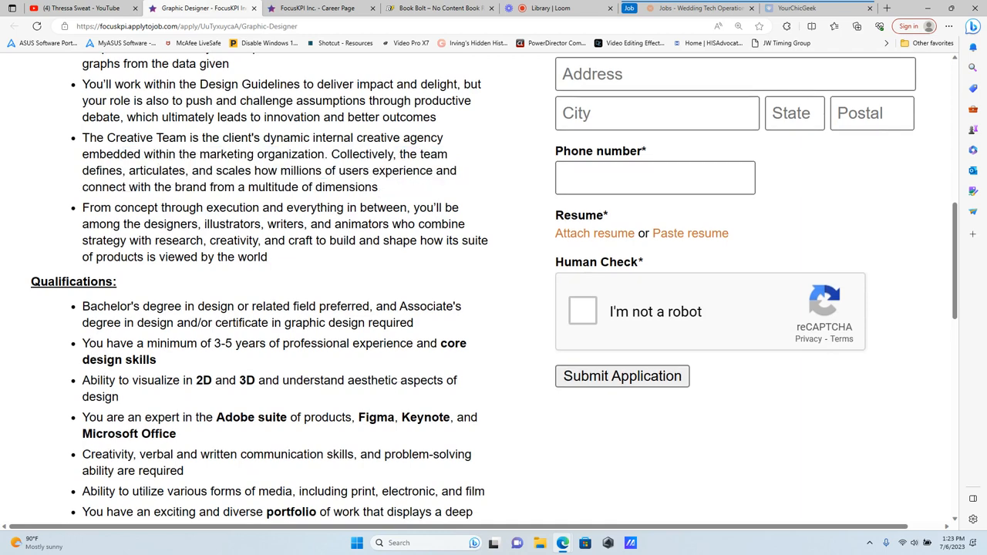
Highlight the 3-5 years experience and Adobe suite, Figma, Keynote requirements
left_click_drag(82, 343, 316, 343)
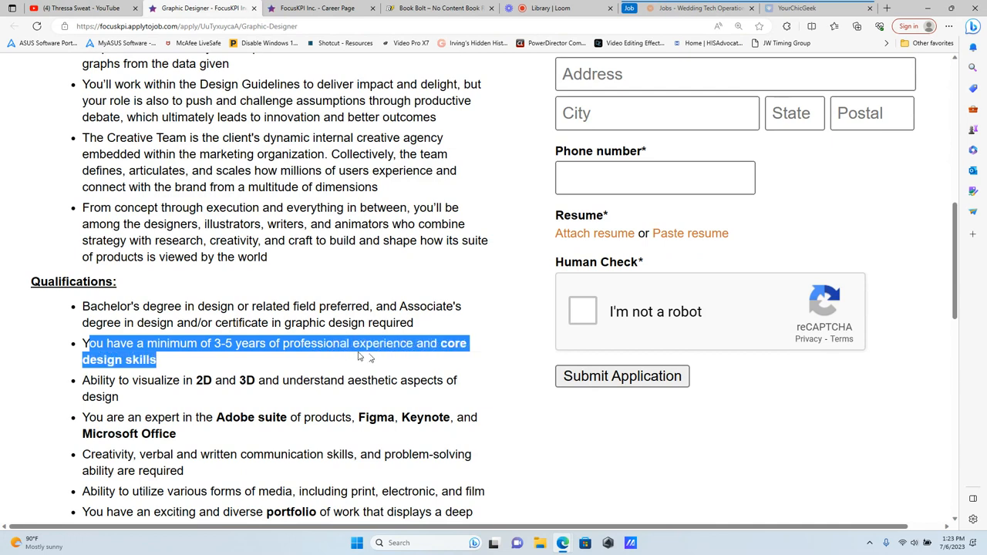
mouse_move(373, 359)
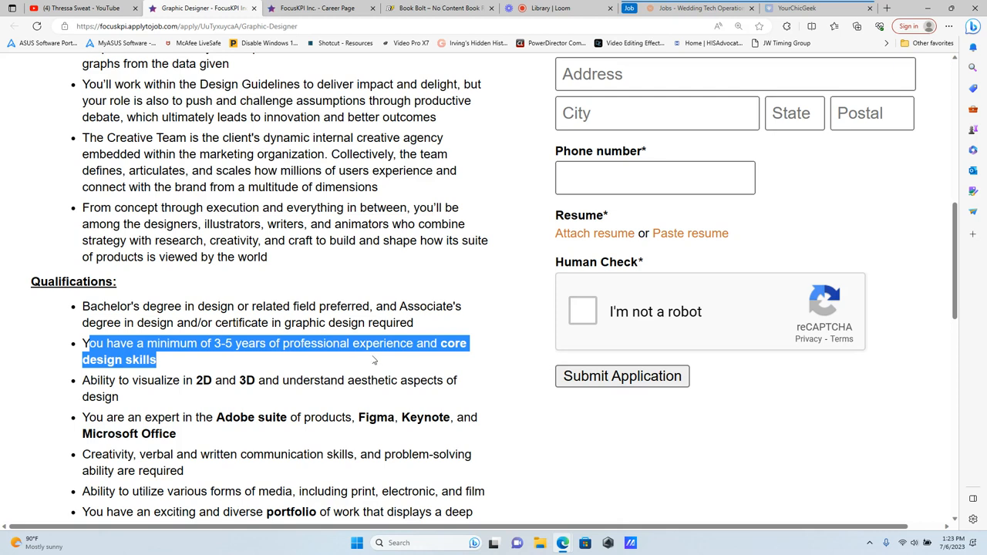
mouse_move(358, 356)
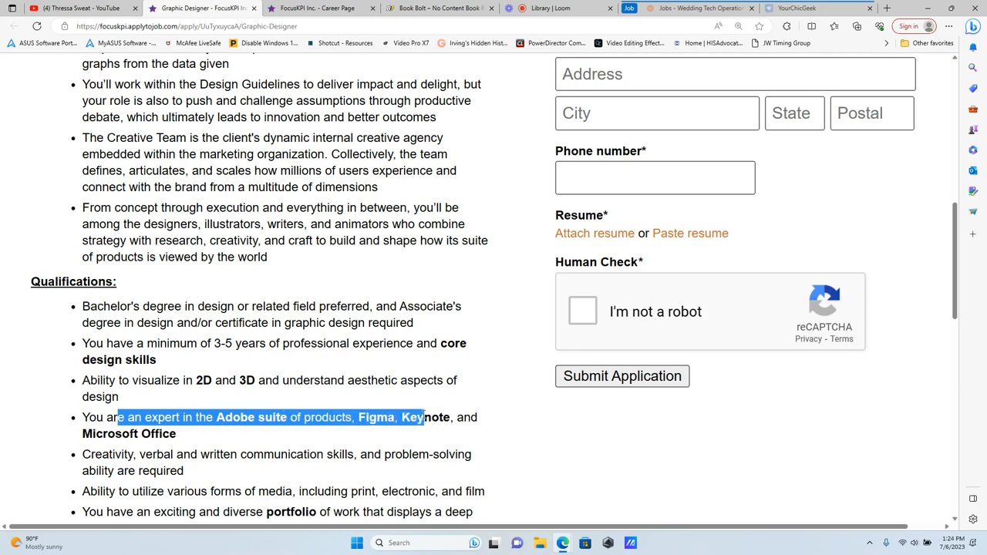
left_click_drag(423, 418, 178, 433)
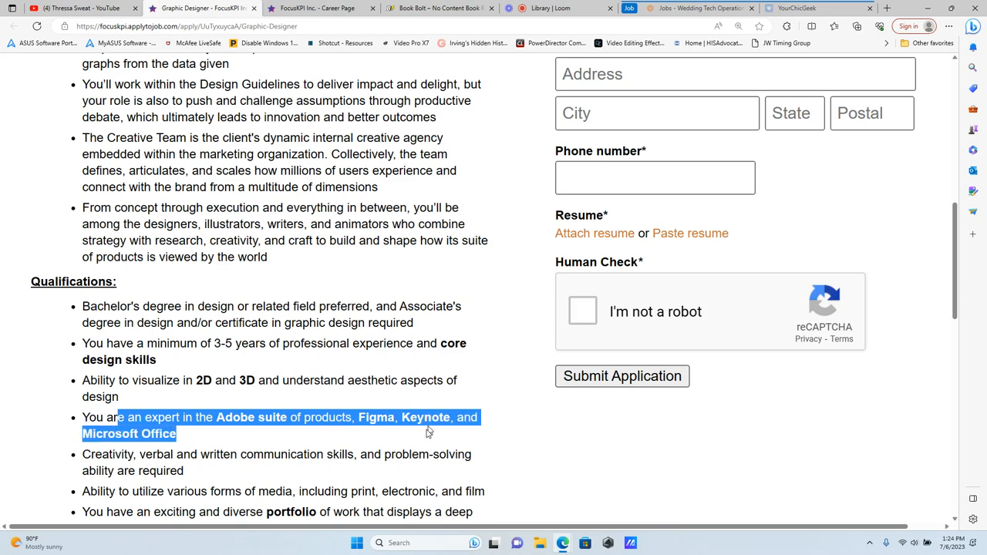
scroll("down", 3)
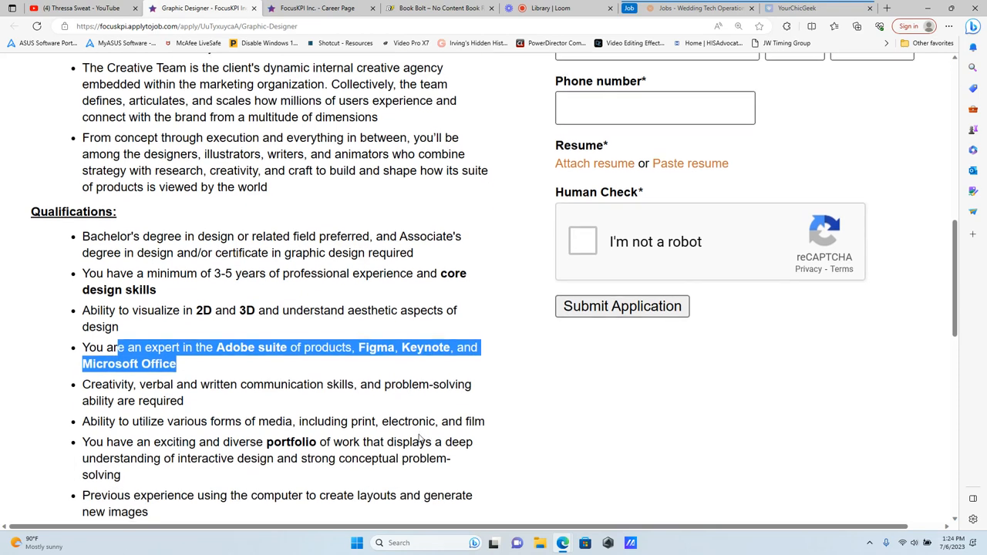
scroll("down", 3)
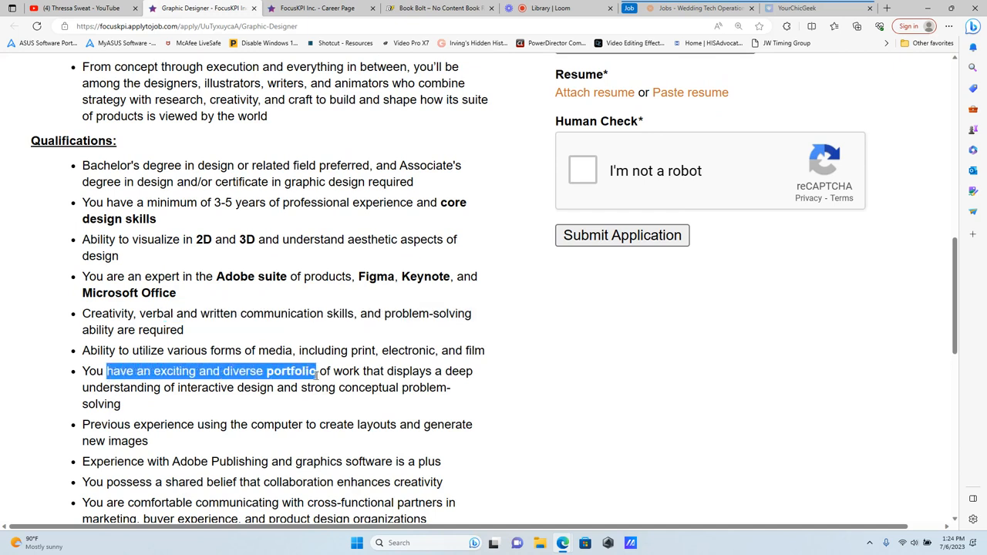
Highlight the diverse portfolio, layout experience and different-audiences qualifications down to the notice
left_click_drag(315, 371, 426, 387)
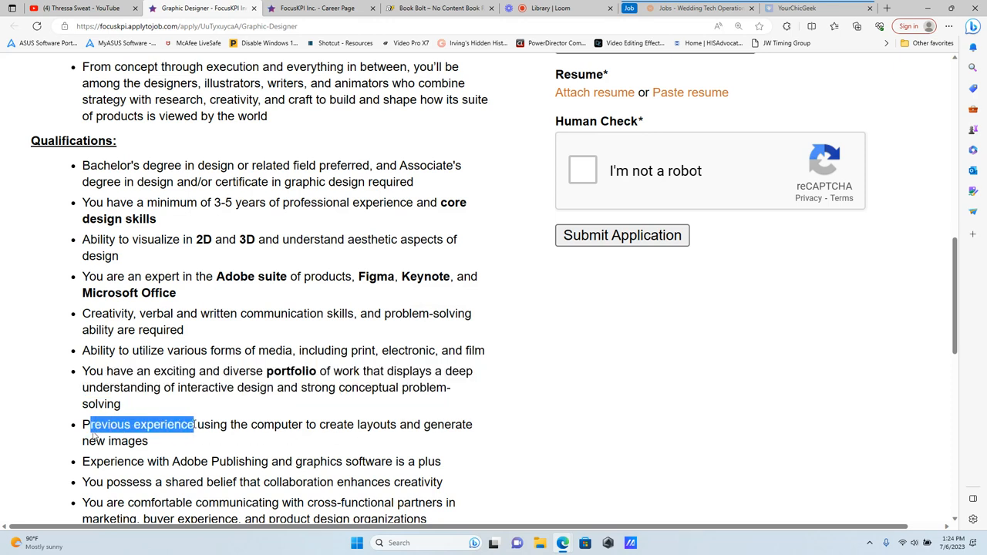
left_click_drag(196, 424, 388, 424)
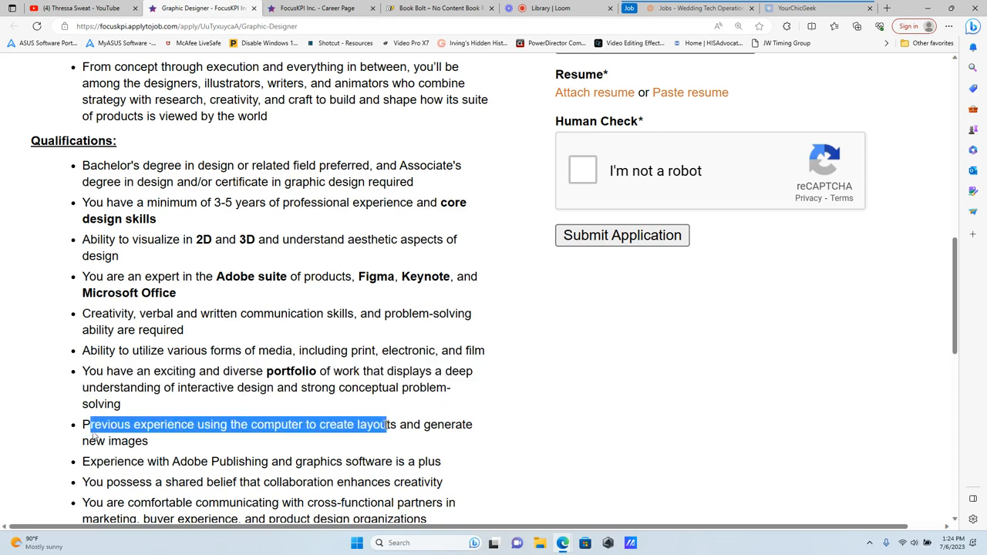
scroll("down", 3)
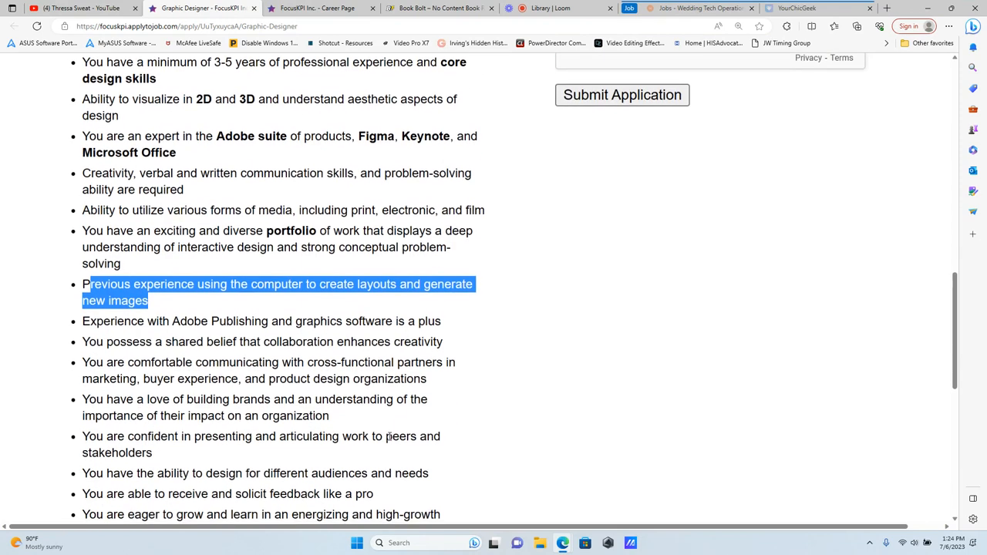
scroll("down", 3)
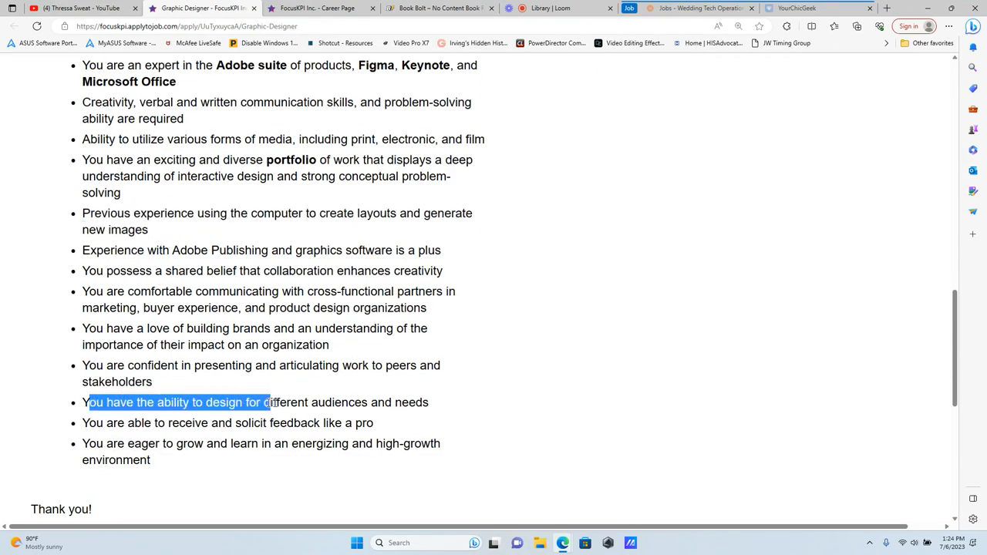
left_click_drag(270, 402, 429, 402)
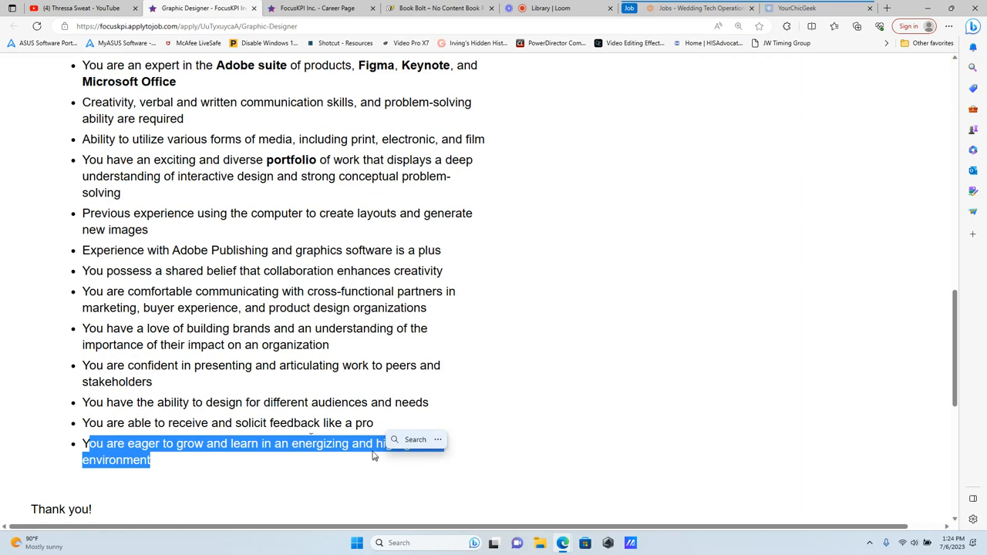
scroll("down", 3)
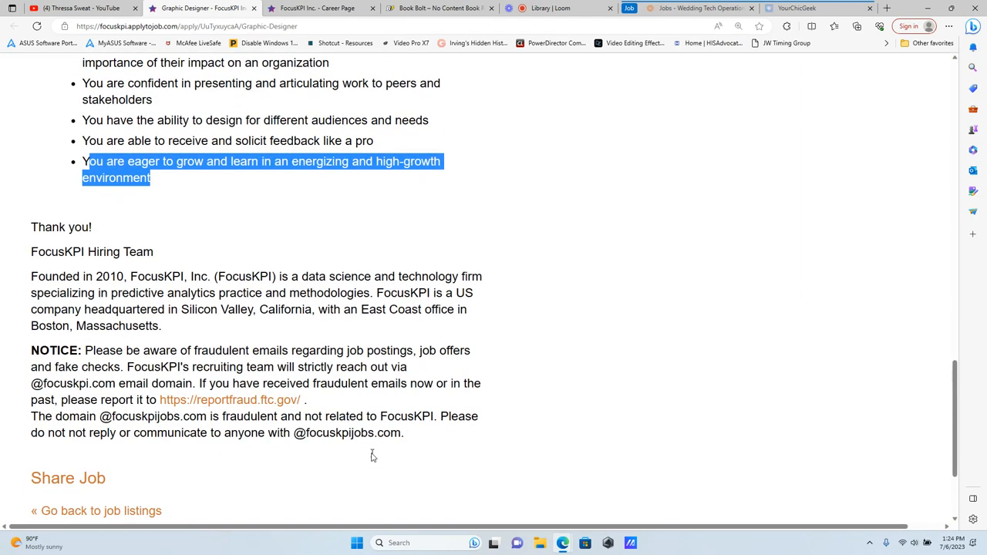
mouse_move(356, 444)
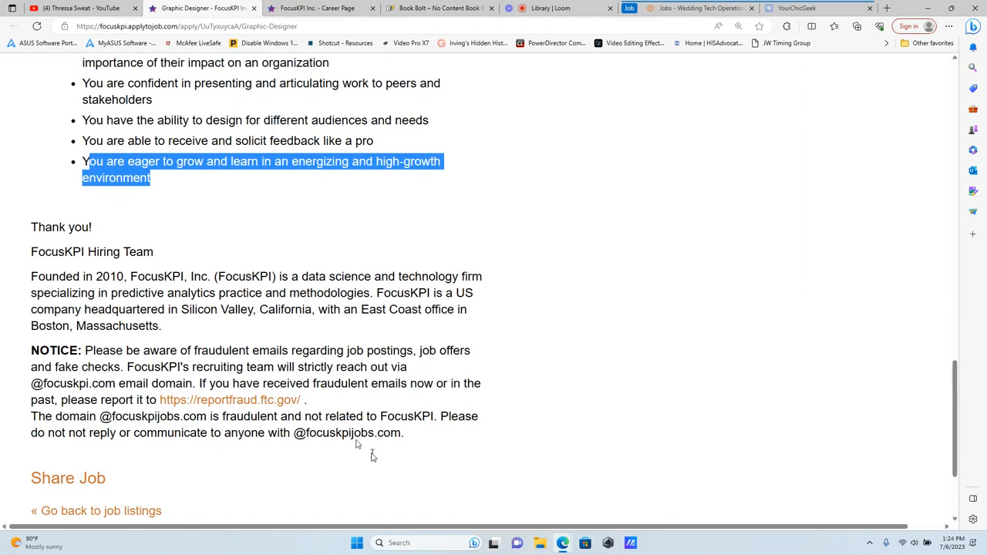
scroll("up", 3)
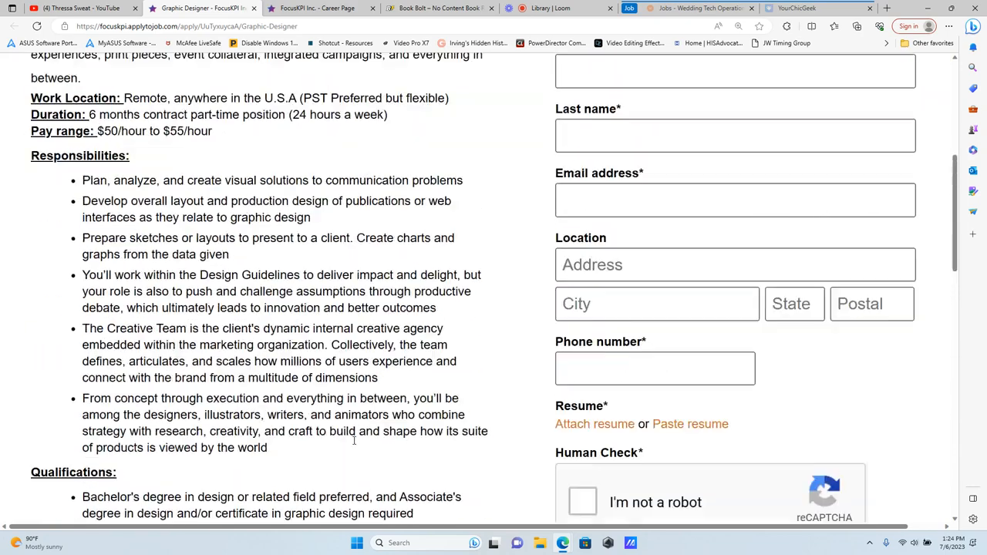
scroll("up", 3)
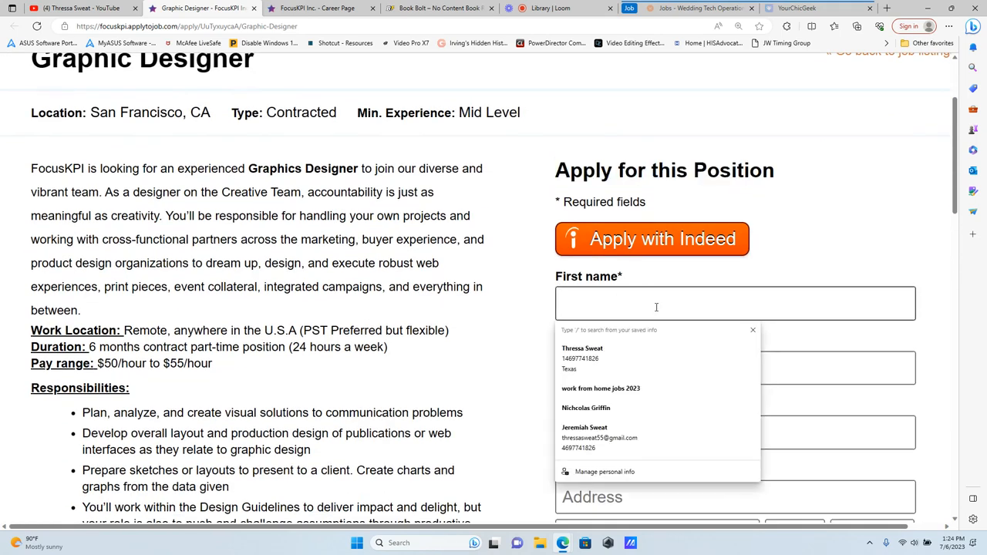
left_click(753, 330)
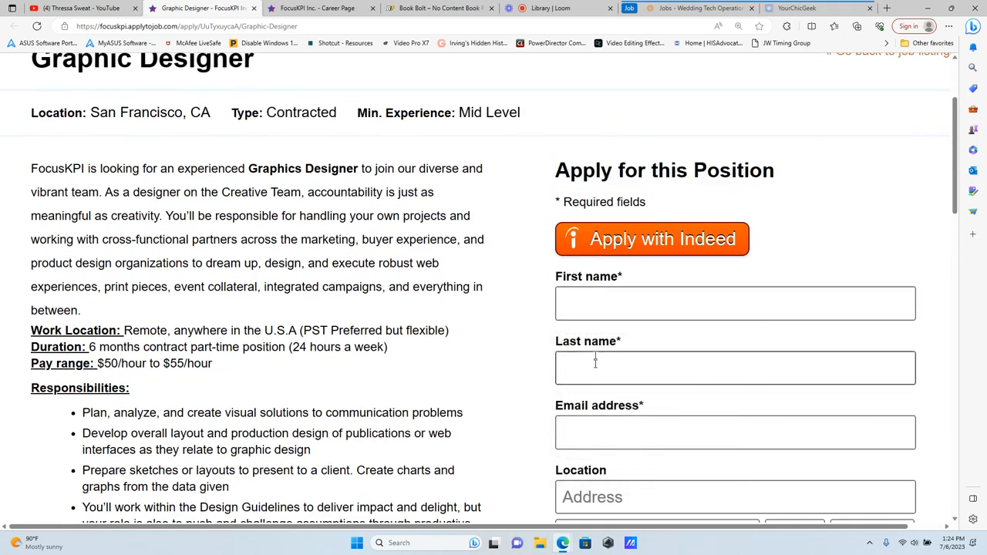
scroll("down", 3)
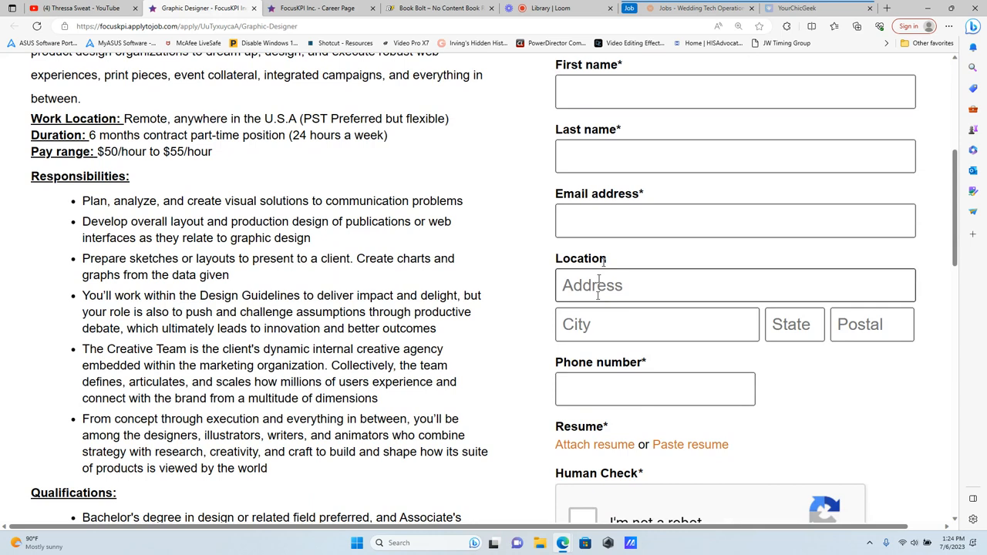
scroll("down", 3)
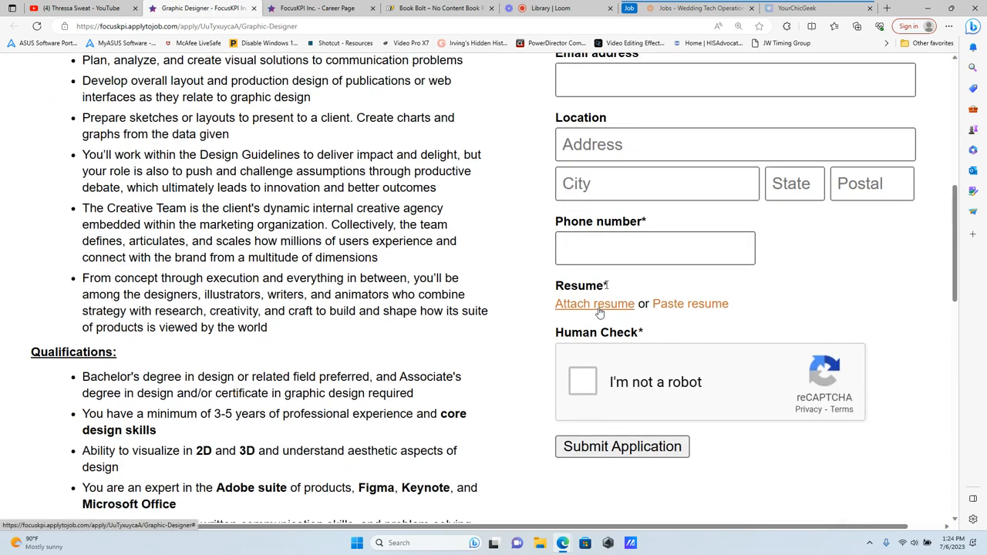
mouse_move(690, 303)
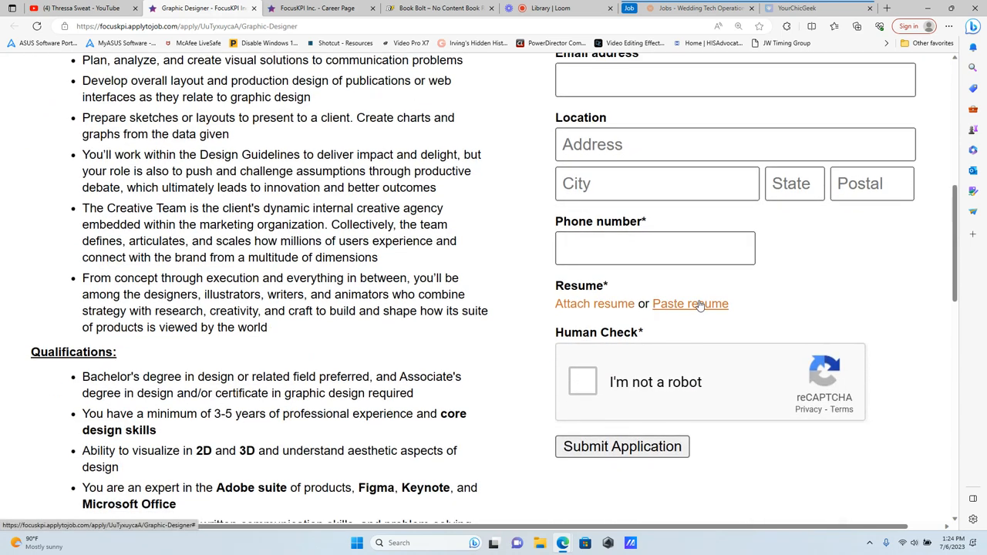
mouse_move(582, 384)
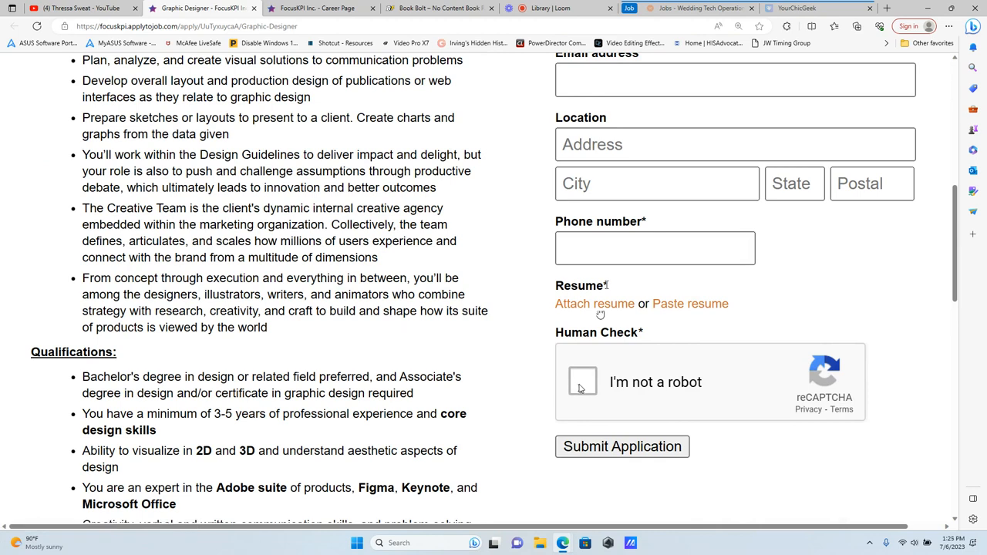
mouse_move(581, 390)
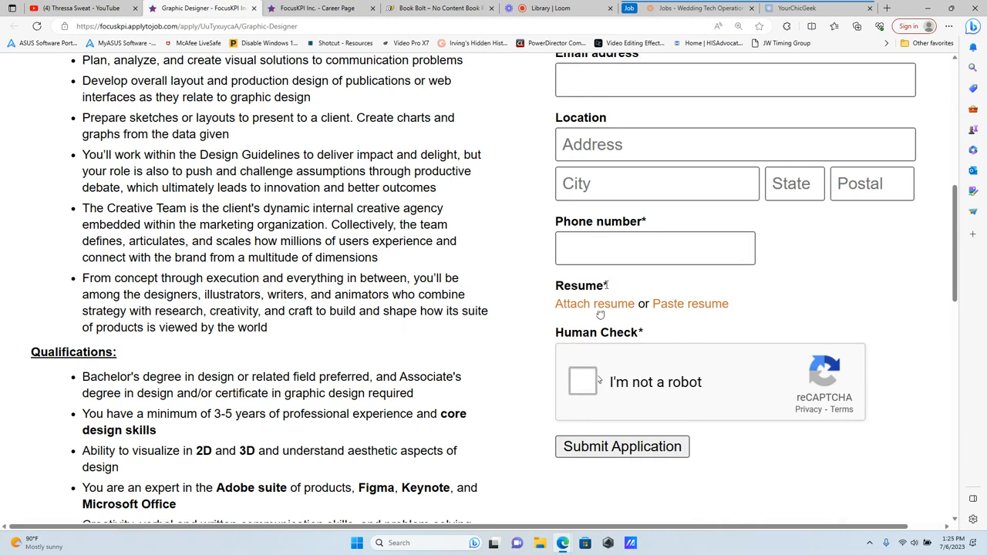
scroll("down", 3)
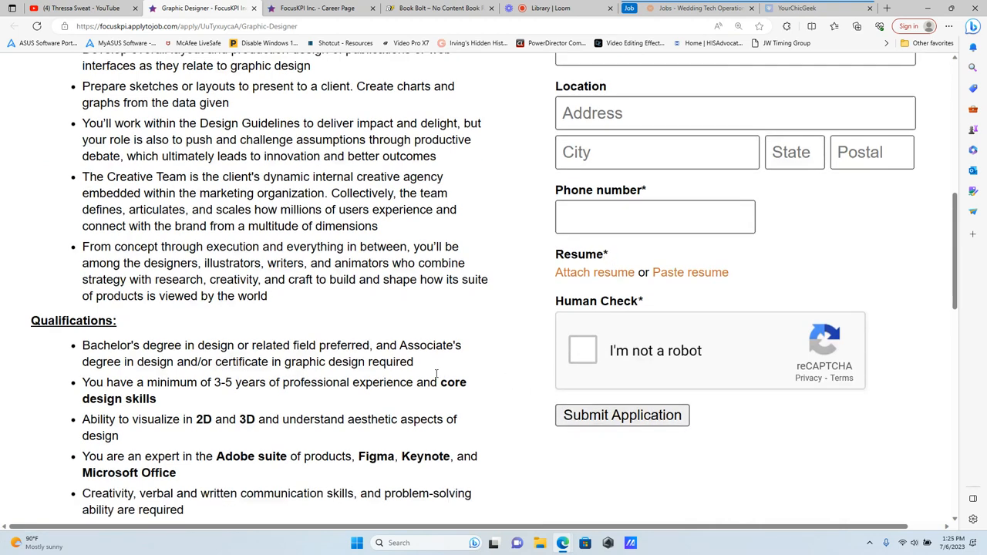
Scroll to the bottom and highlight the NOTICE paragraph about fraudulent emails
scroll("down", 3)
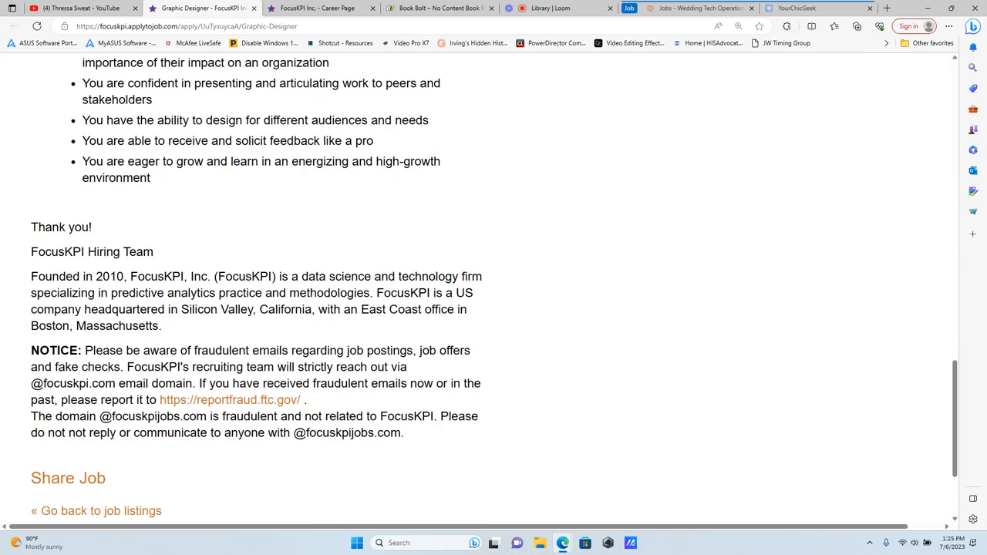
mouse_move(432, 382)
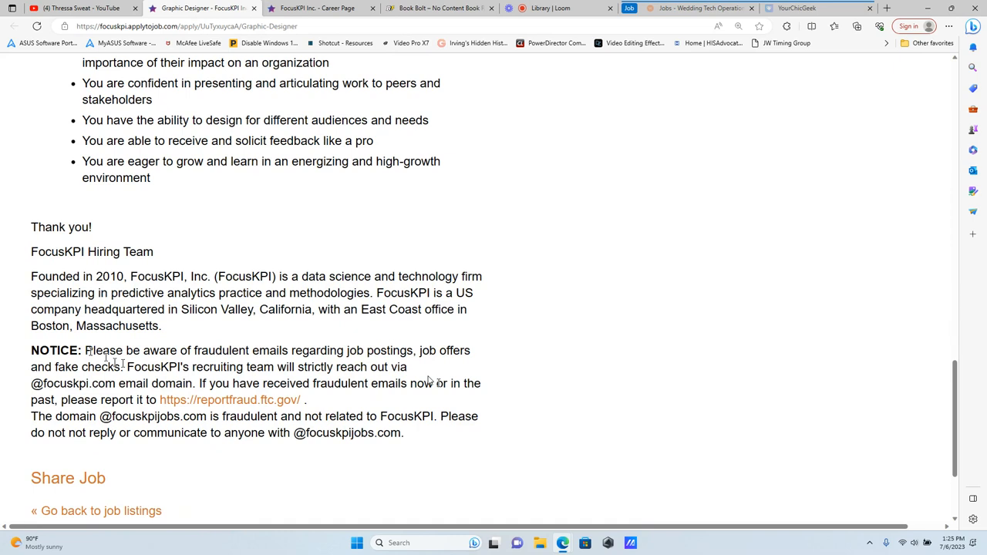
left_click_drag(85, 350, 282, 350)
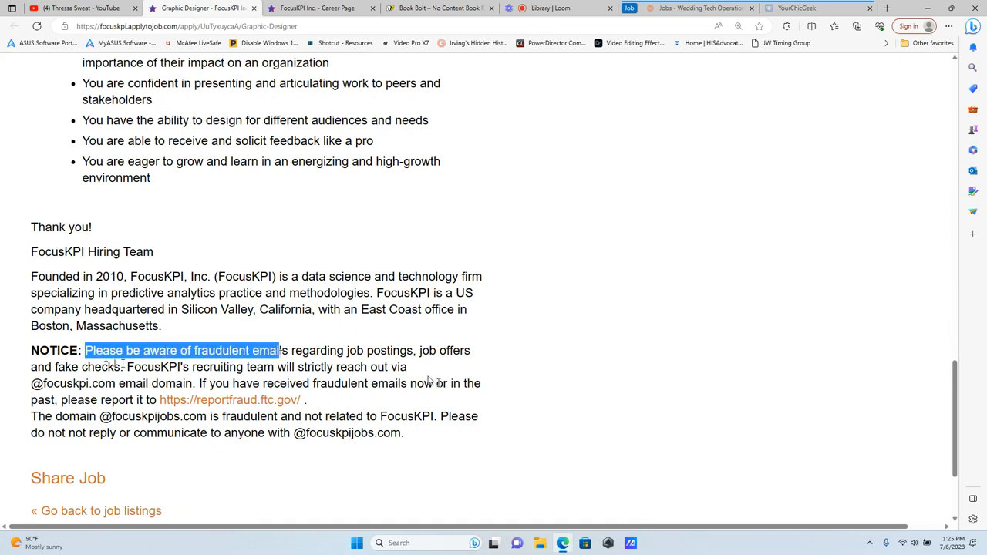
left_click_drag(279, 350, 461, 350)
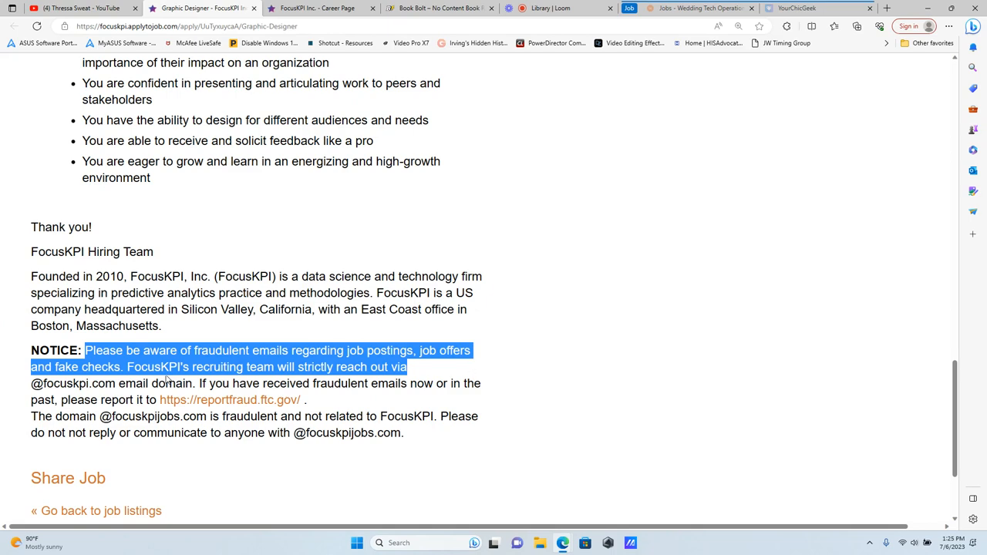
mouse_move(466, 376)
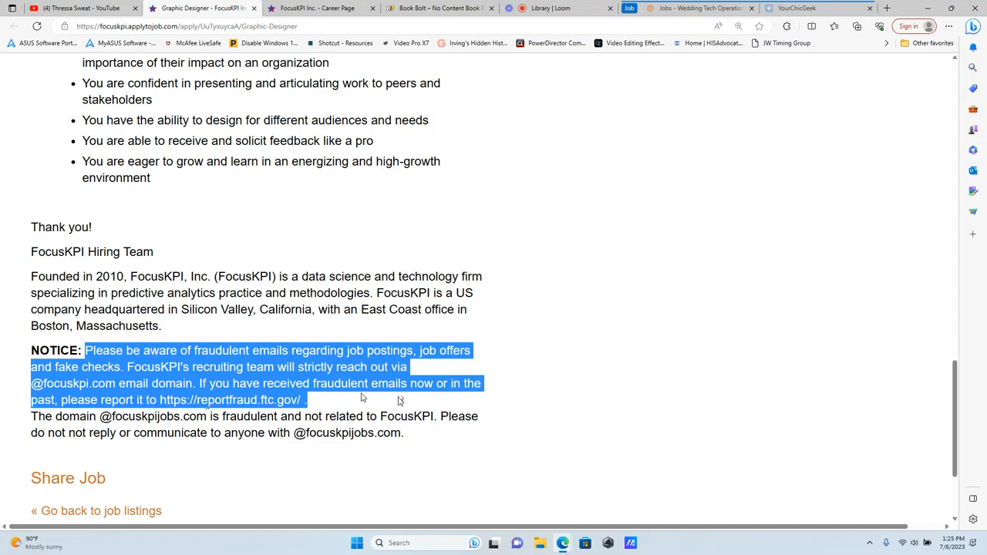
mouse_move(364, 399)
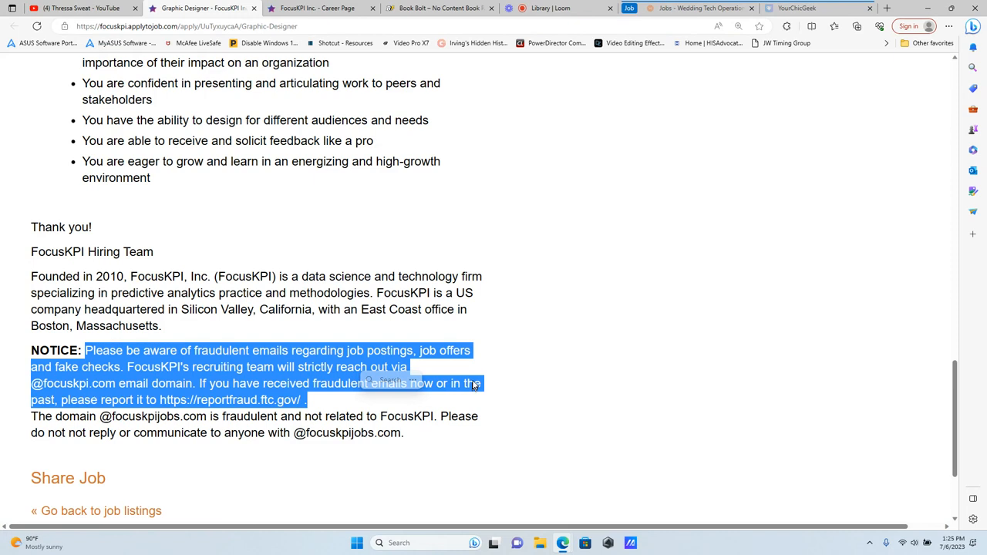
scroll("up", 3)
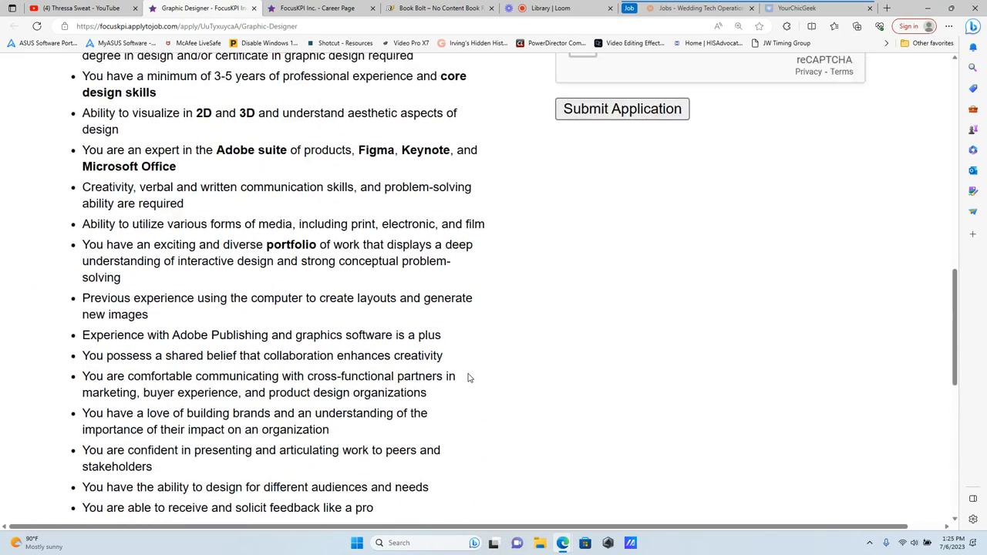
scroll("up", 3)
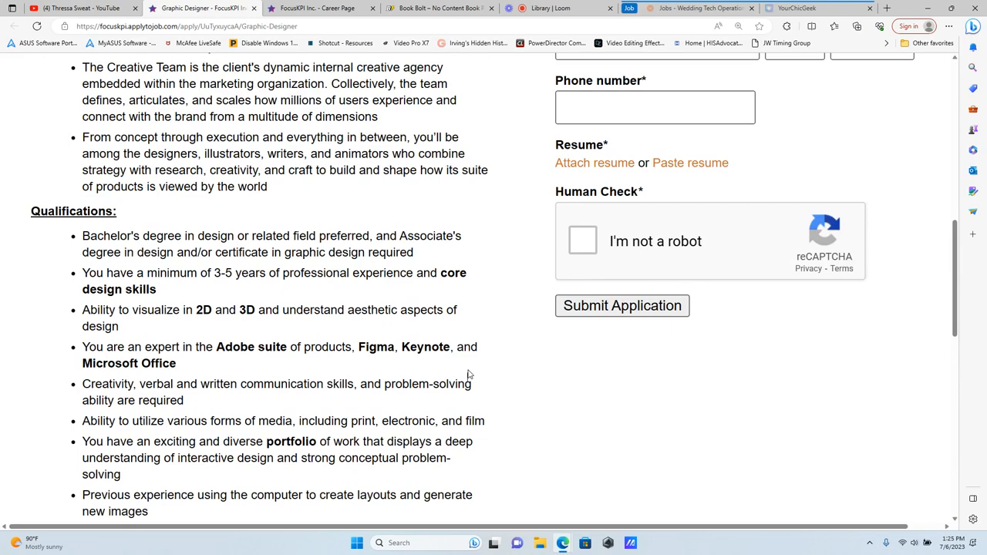
scroll("up", 3)
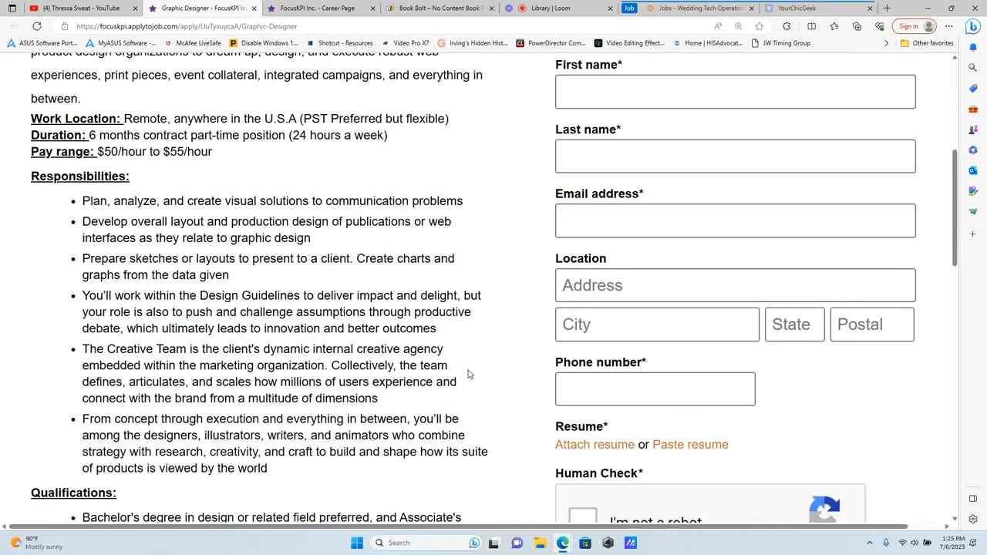
scroll("up", 3)
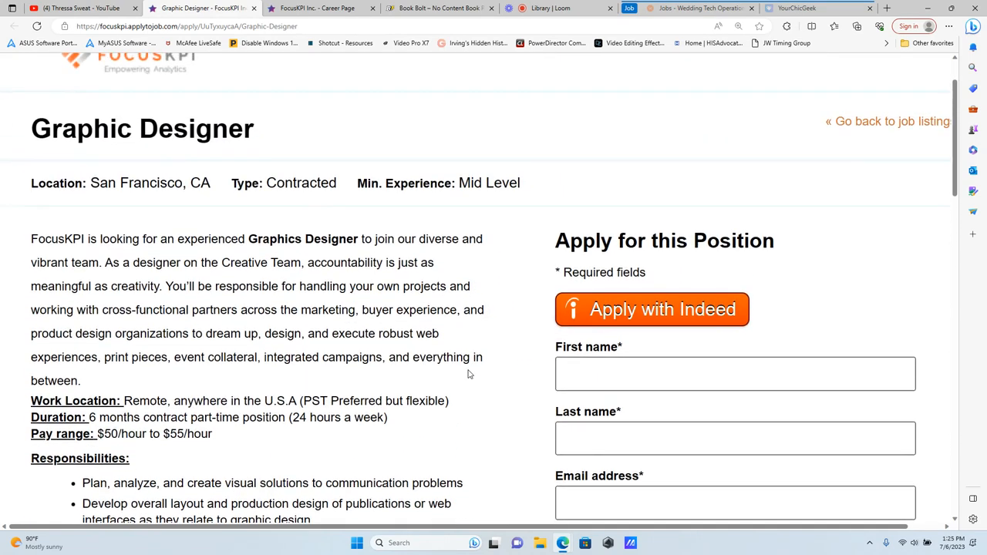
scroll("up", 3)
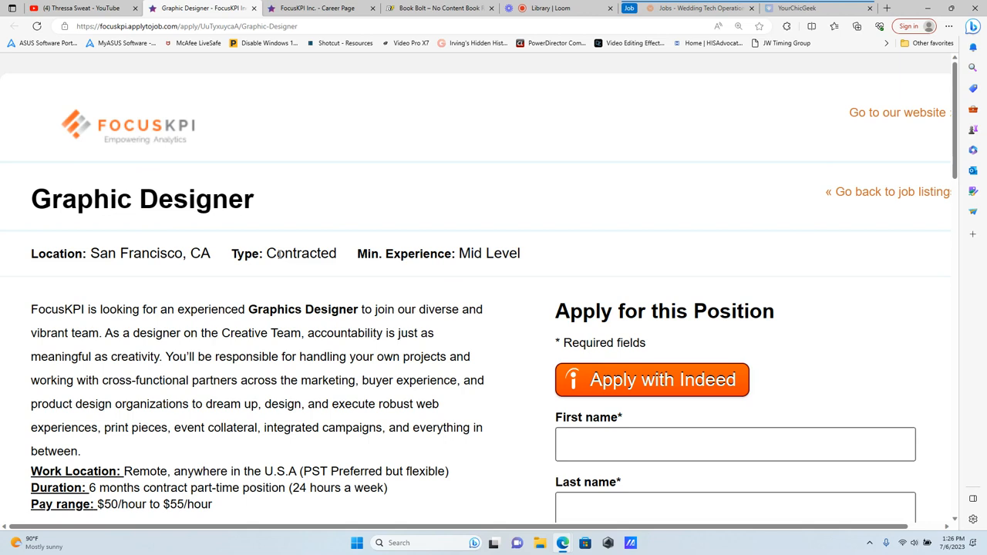
mouse_move(875, 93)
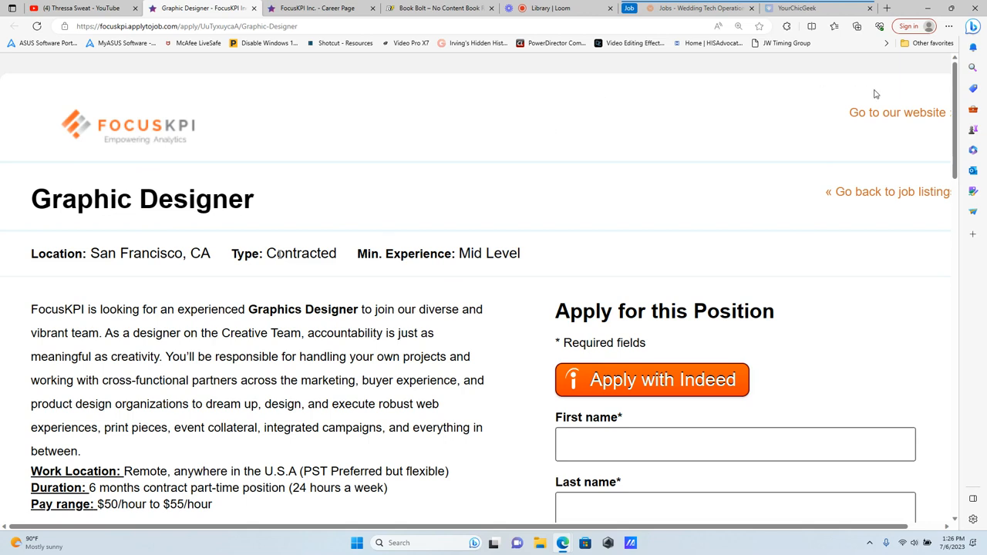
mouse_move(887, 191)
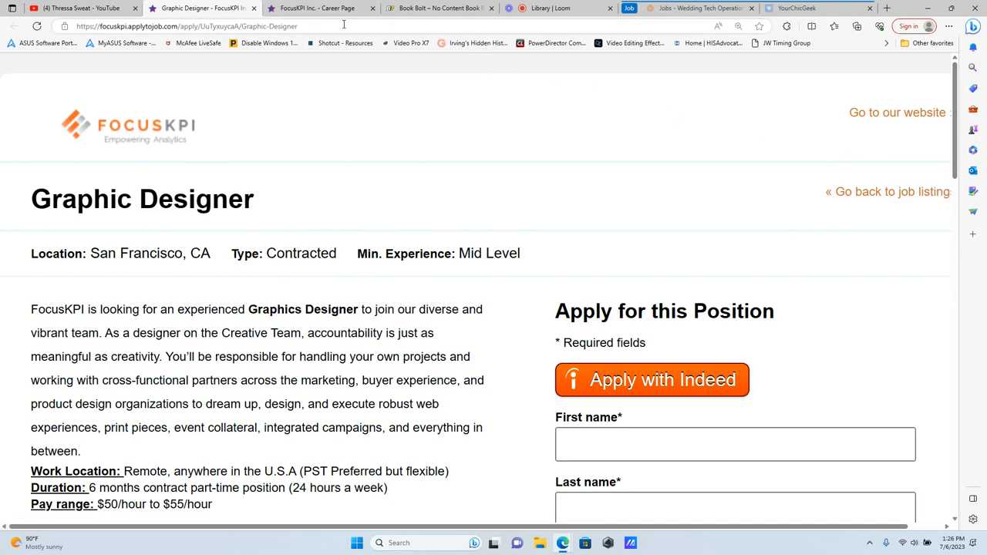
Browse Current Openings on the FocusKPI Career Page tab and select Business Operations Manager
left_click(885, 191)
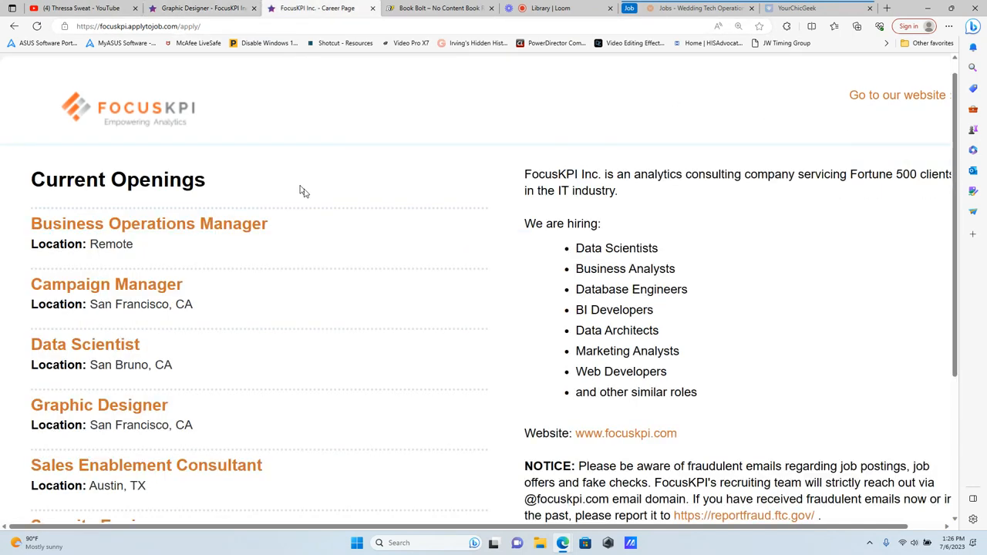
mouse_move(312, 195)
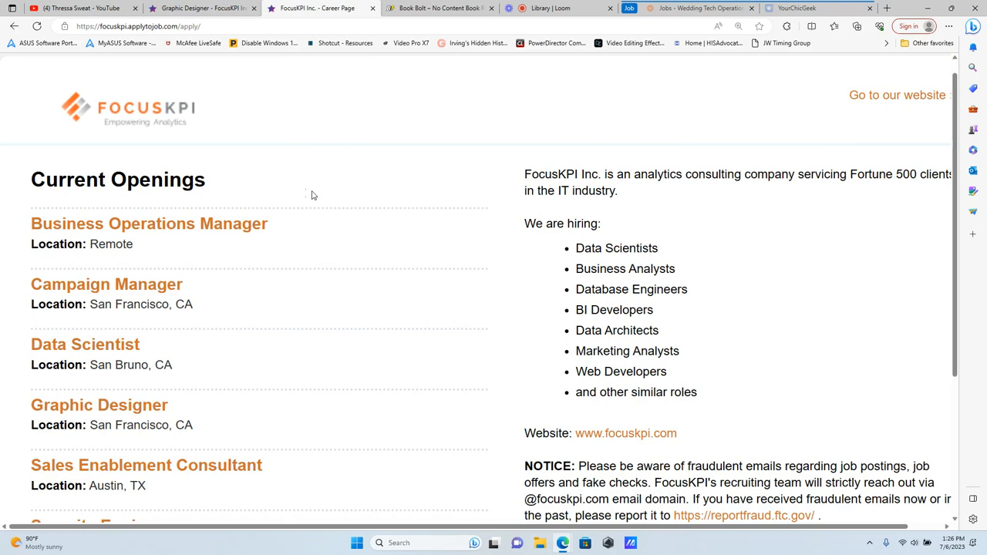
scroll("down", 3)
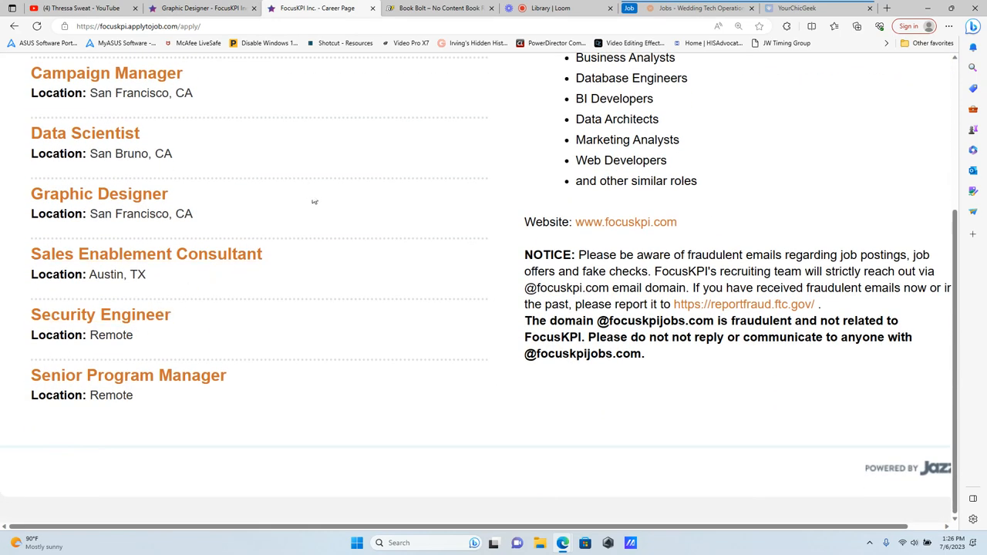
scroll("up", 3)
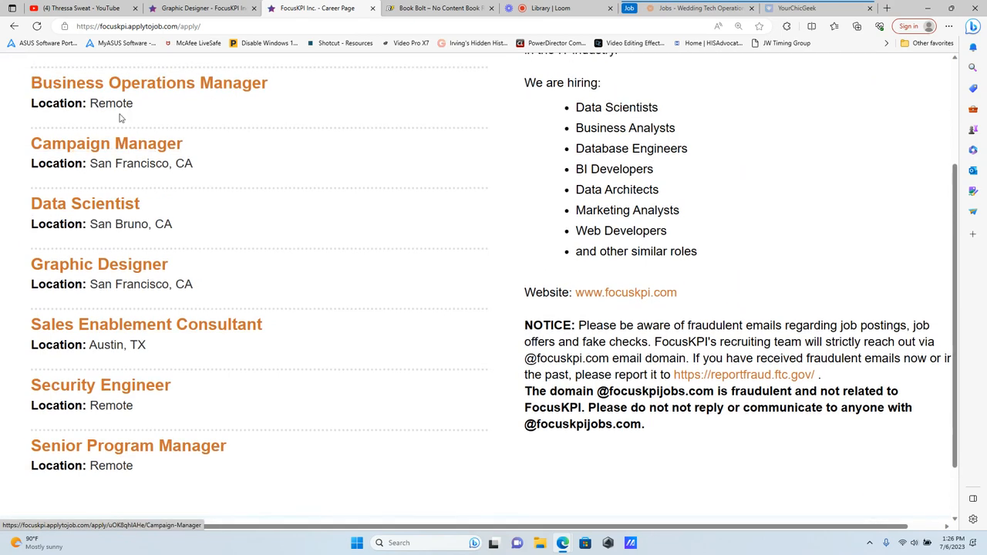
mouse_move(129, 128)
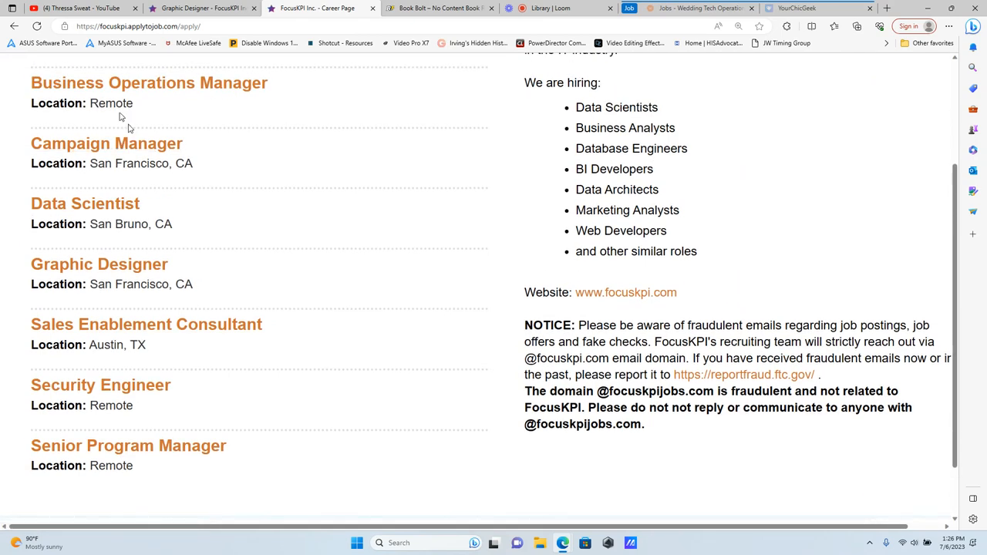
mouse_move(204, 92)
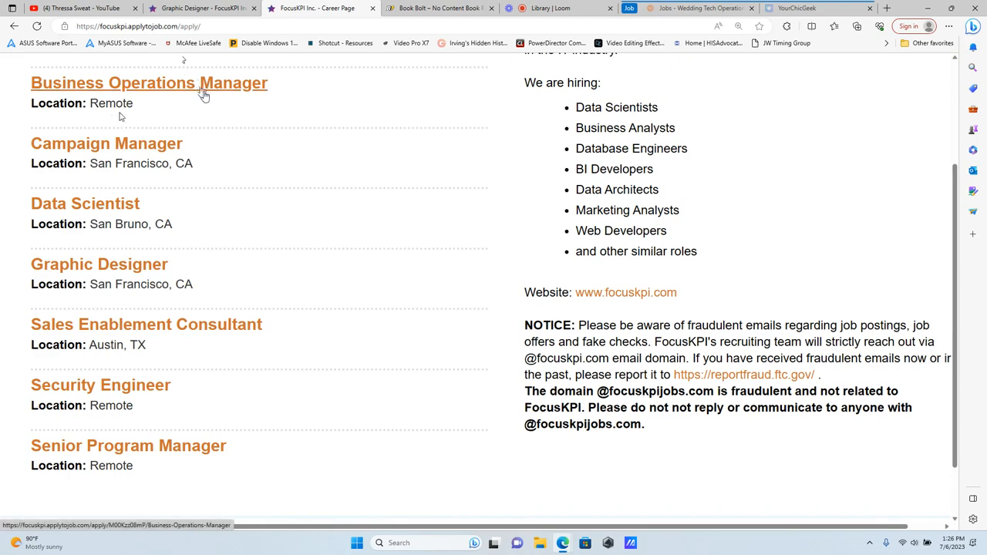
left_click(99, 264)
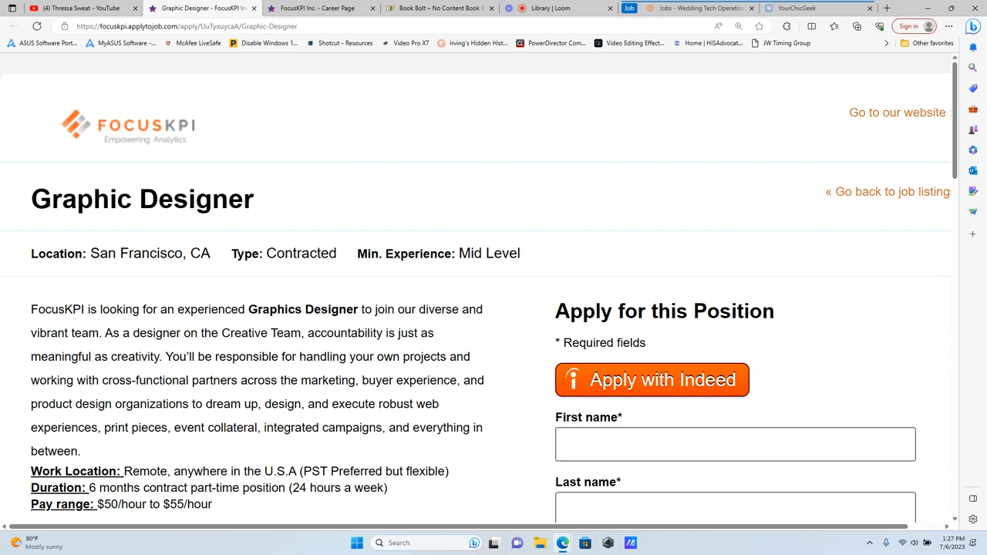
mouse_move(397, 259)
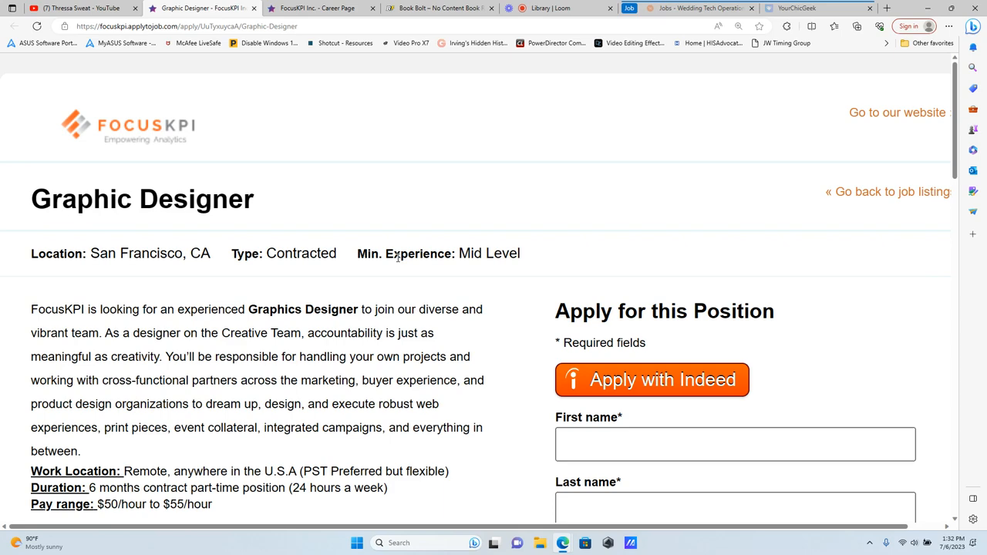
Leave the Graphic Designer posting for the Book Bolt homepage tab
left_click(439, 8)
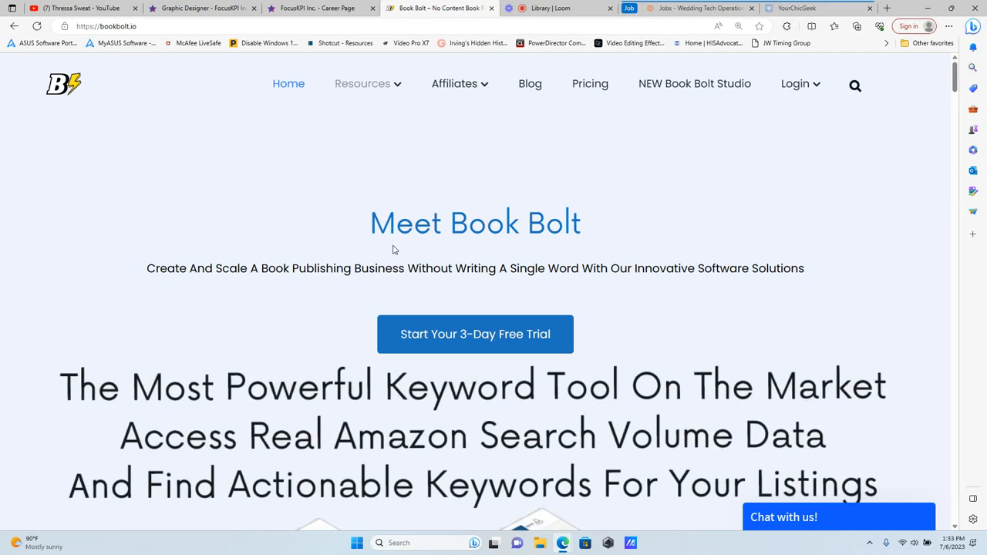
Scroll the Book Bolt homepage past the 'What Are Low/No Content Books?' cards to the feature list
scroll("down", 3)
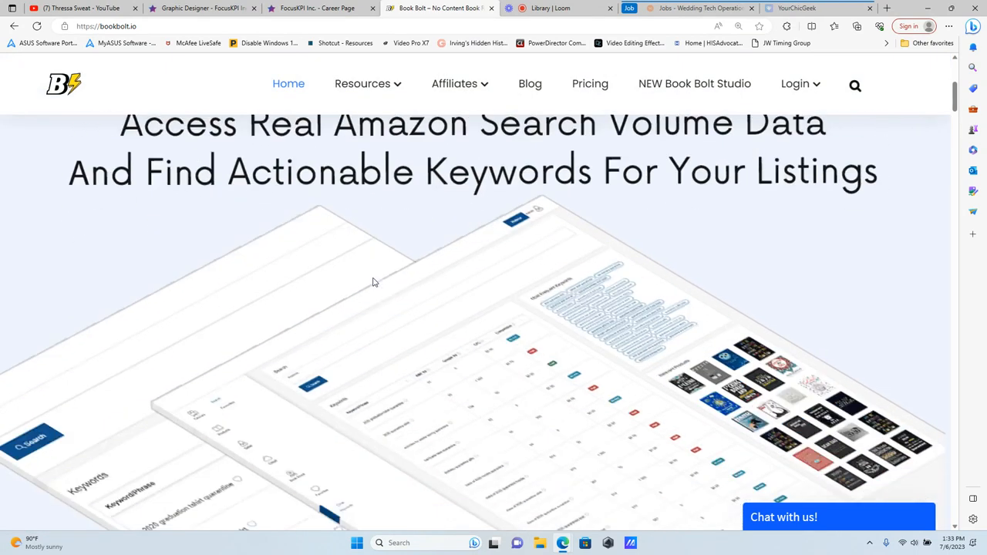
scroll("down", 3)
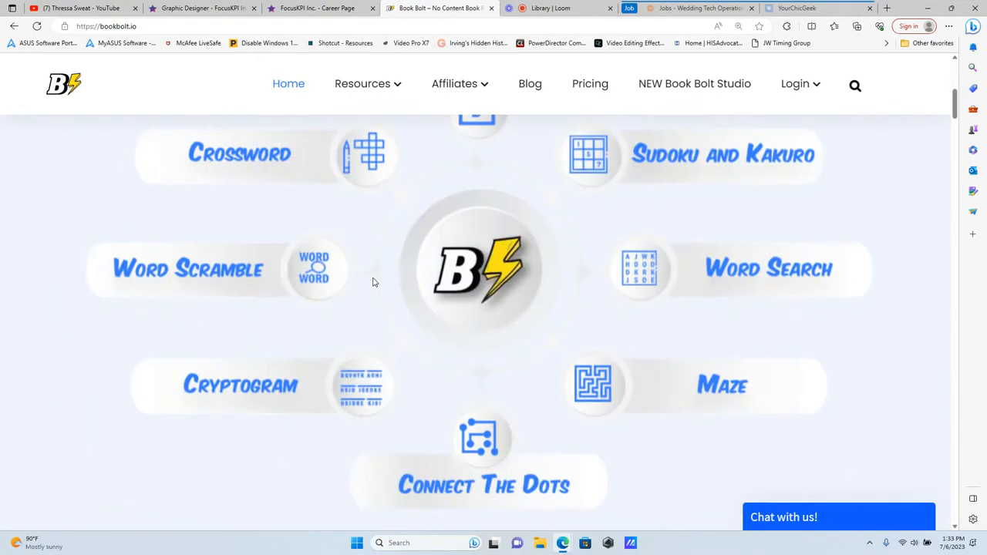
scroll("down", 3)
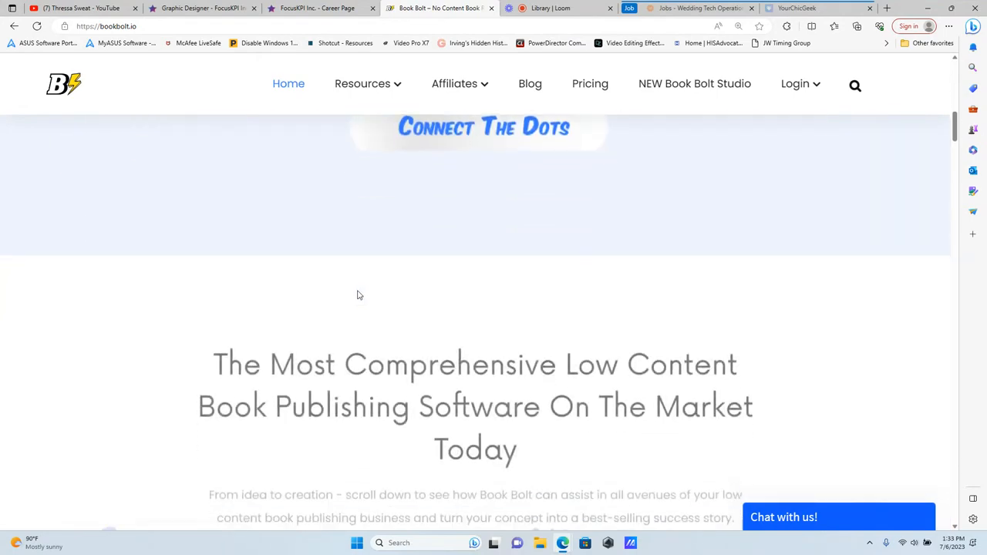
scroll("down", 3)
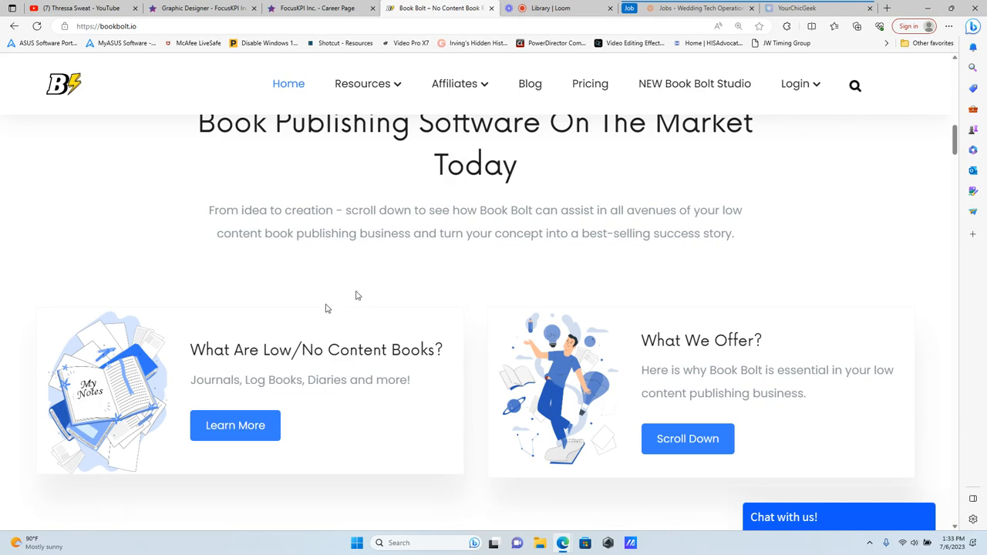
scroll("down", 3)
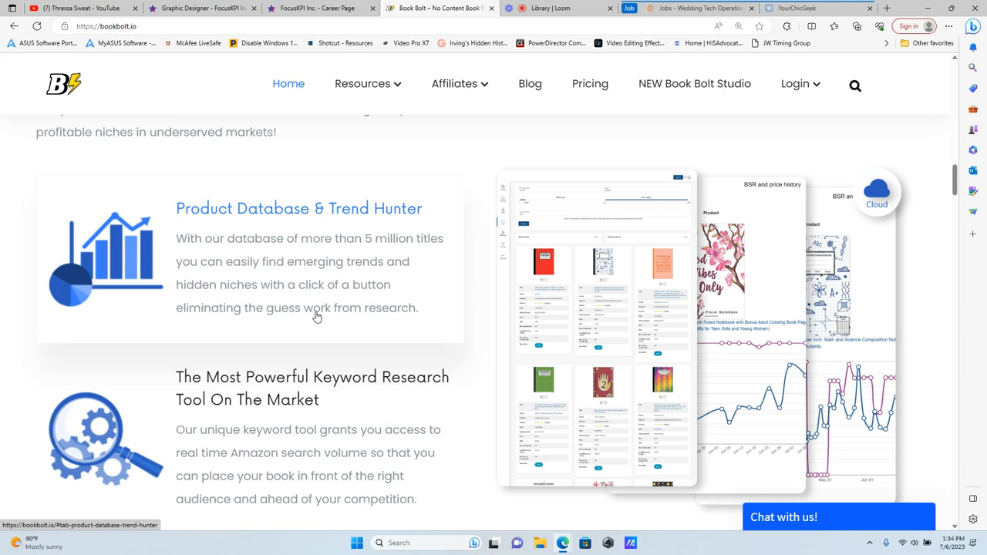
Scroll down to the Book Bolt Studio section and highlight 'Interior Designer'
scroll("down", 3)
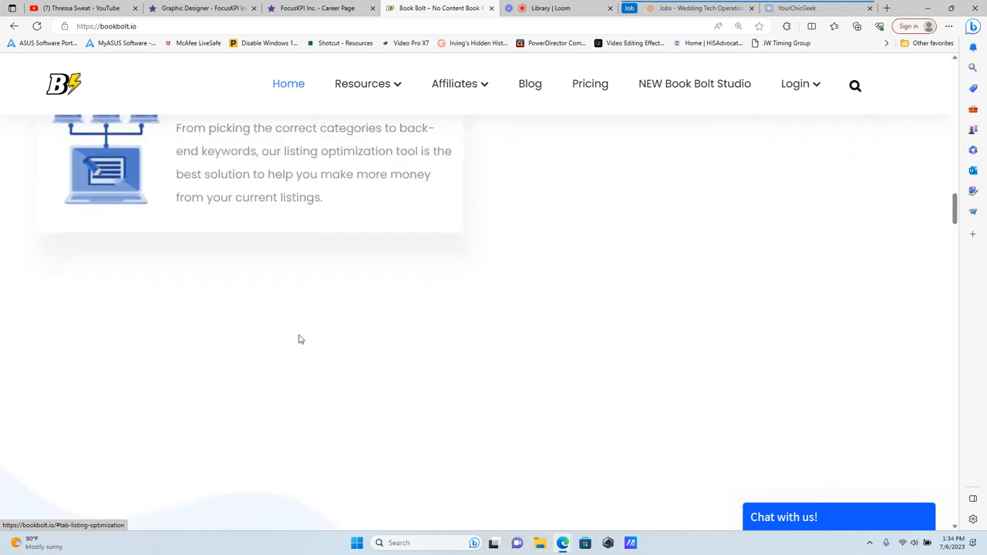
scroll("down", 3)
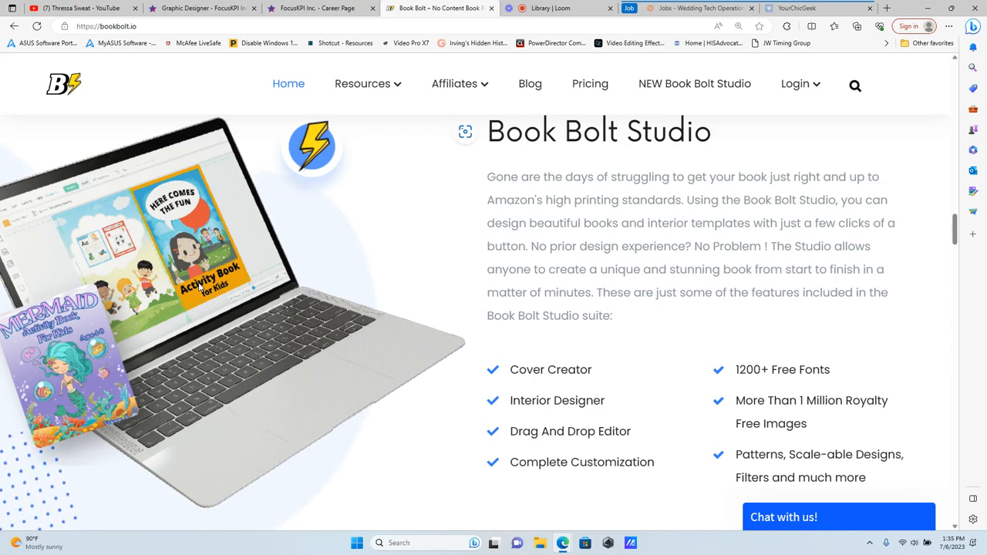
mouse_move(331, 286)
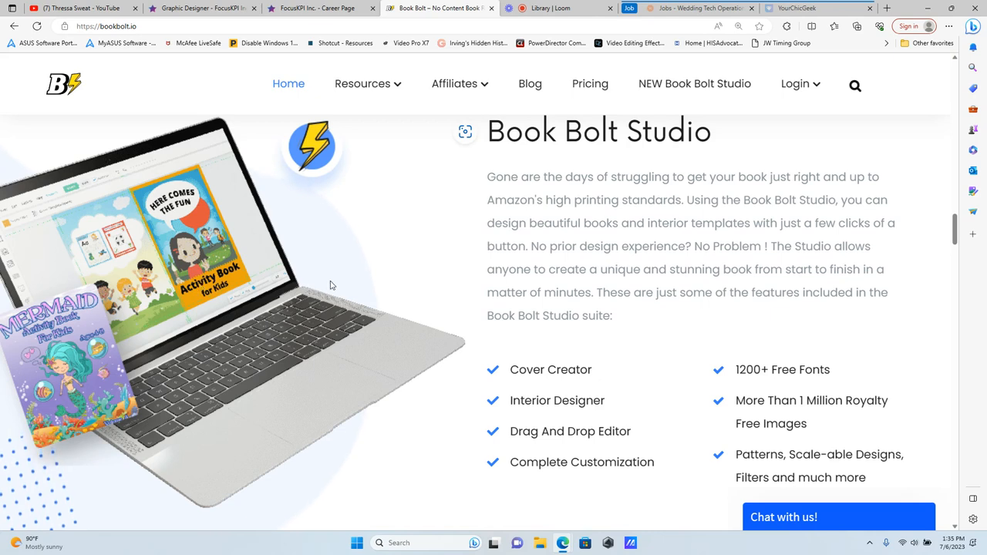
double_click(550, 369)
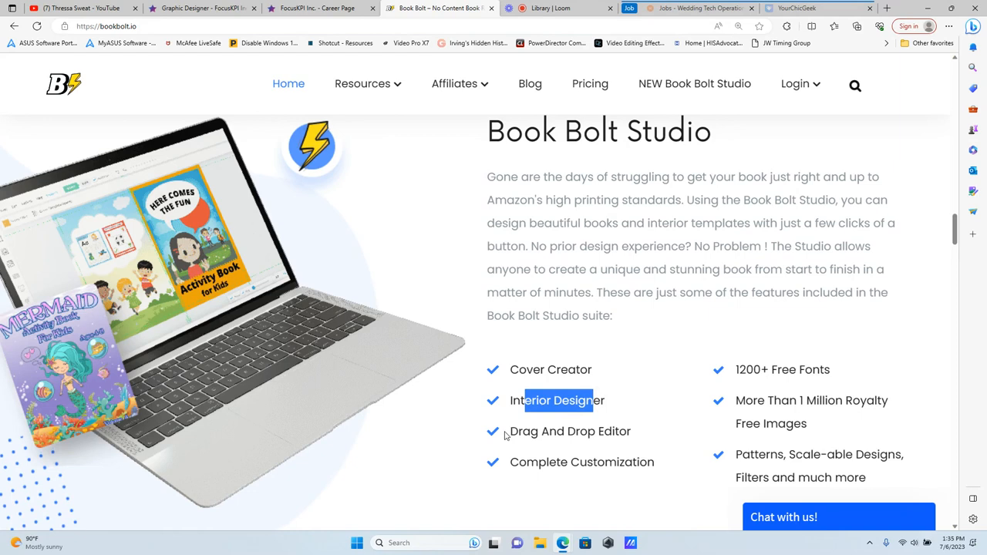
Highlight the Complete Customization, royalty free images, and patterns, designs and filters features
double_click(534, 462)
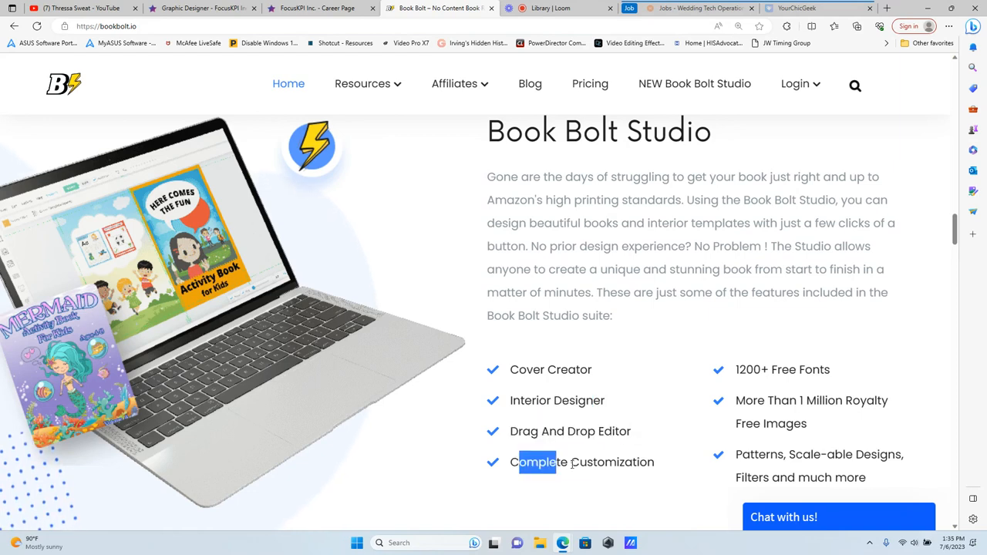
double_click(782, 370)
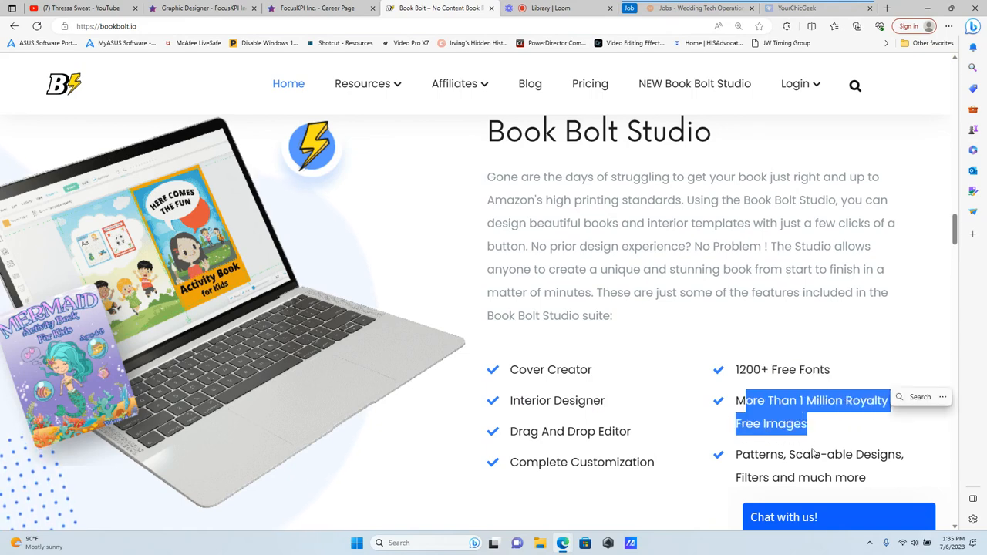
left_click_drag(736, 400, 879, 477)
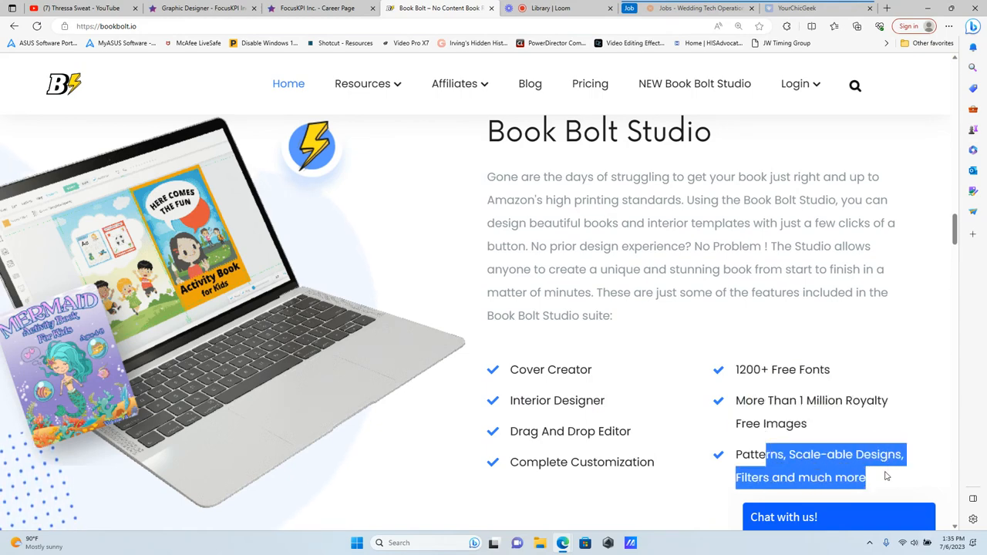
scroll("down", 3)
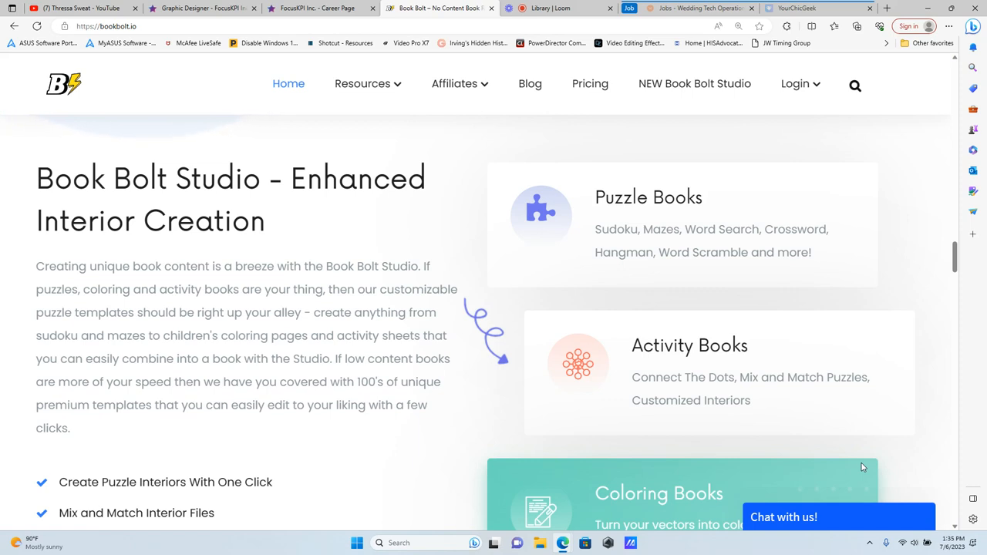
mouse_move(885, 452)
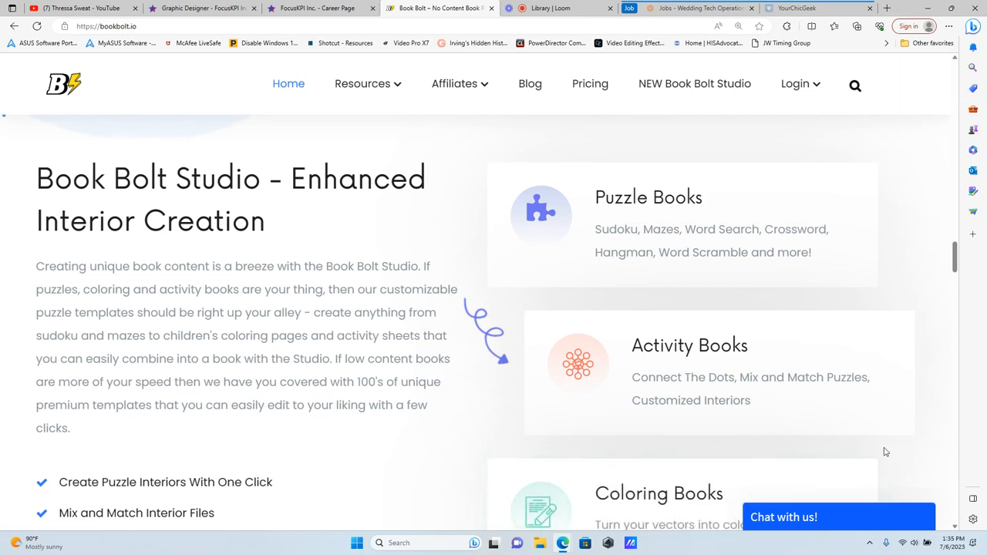
mouse_move(862, 393)
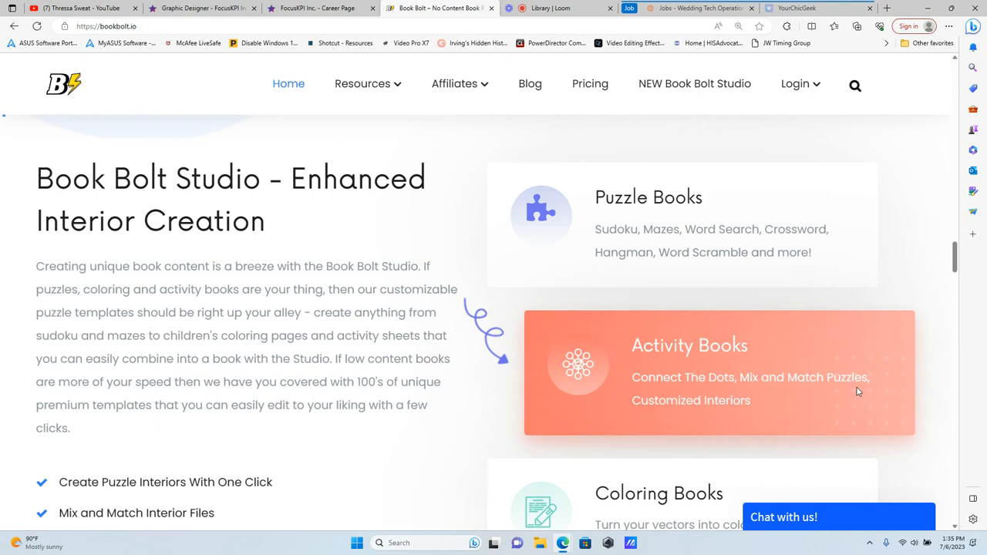
Scroll through Enhanced Interior Creation, then go to the Pricing page
scroll("down", 3)
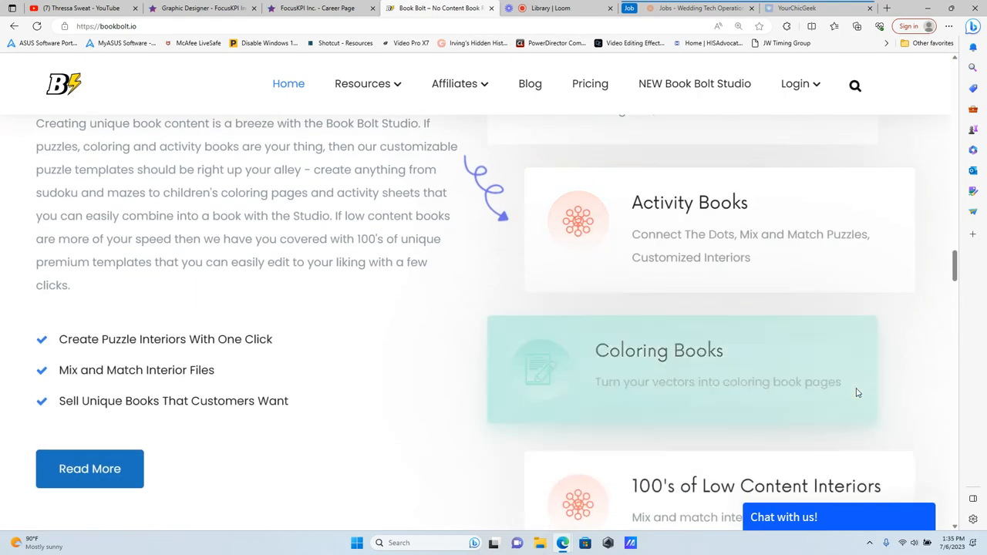
scroll("down", 3)
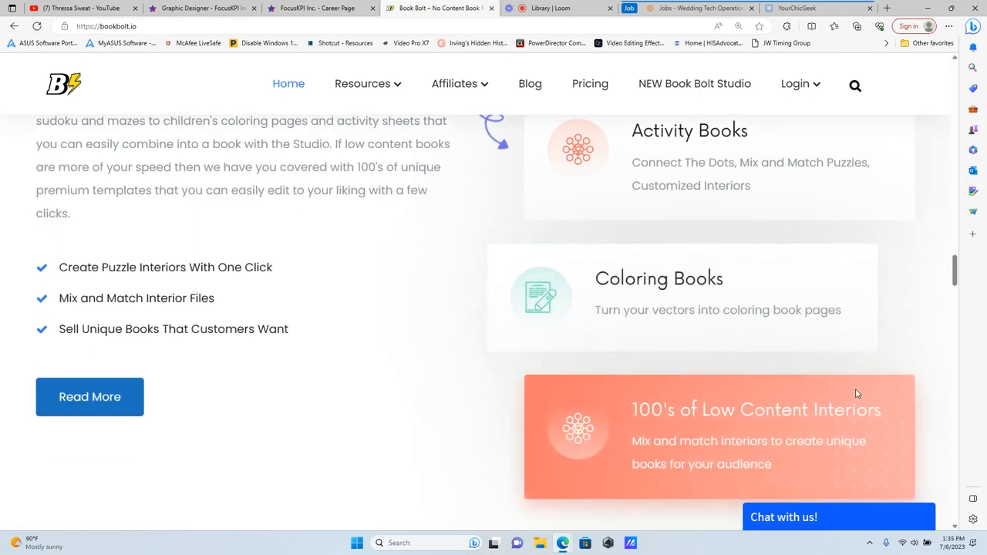
scroll("down", 3)
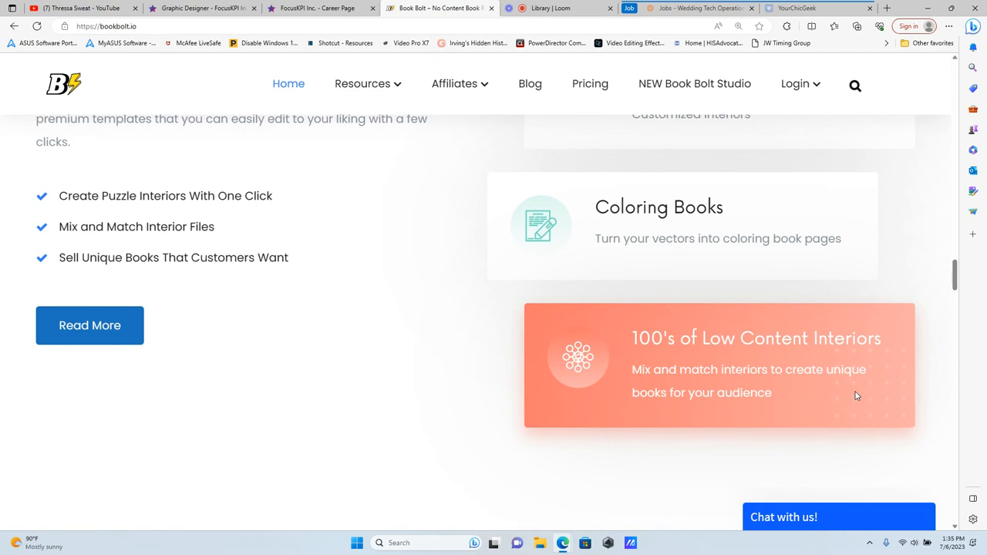
scroll("down", 3)
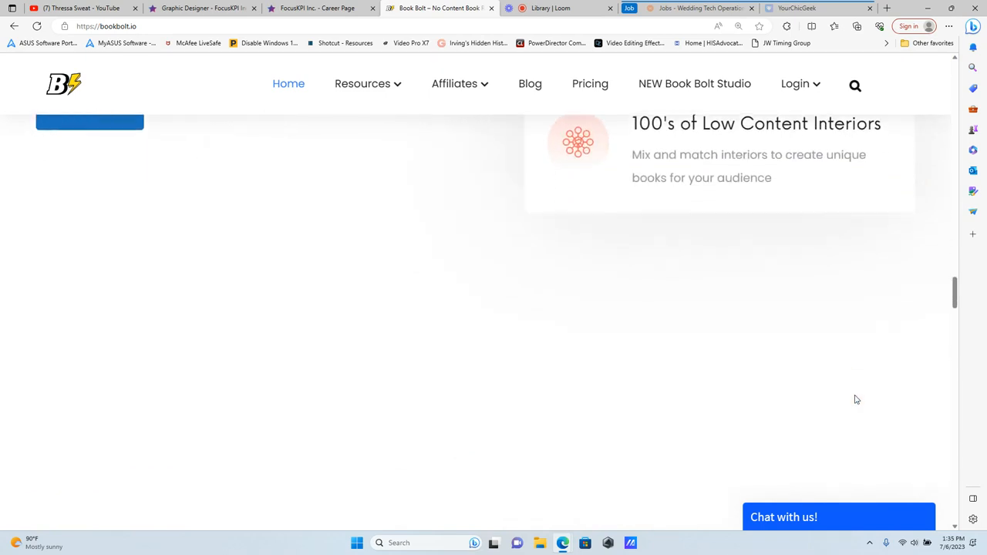
scroll("up", 3)
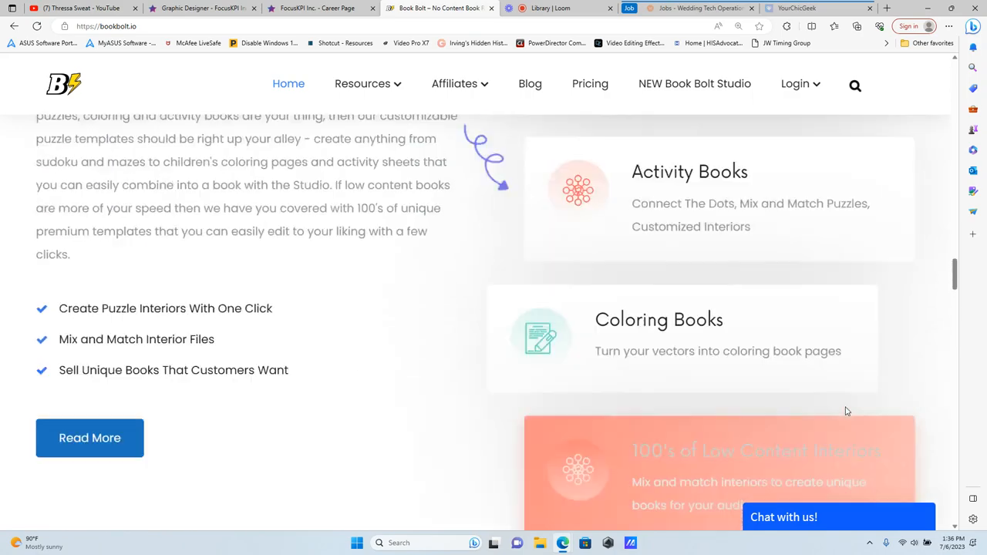
scroll("up", 3)
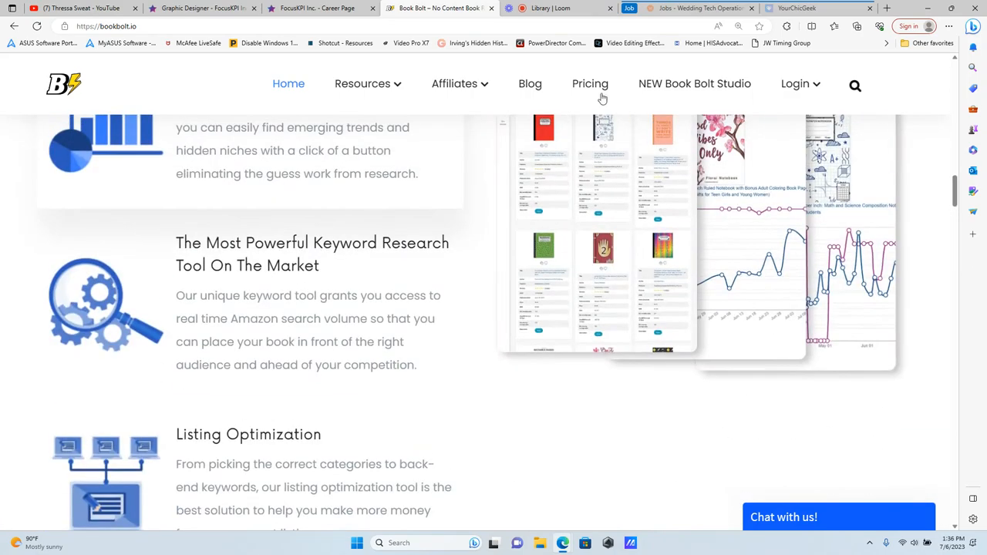
left_click(589, 83)
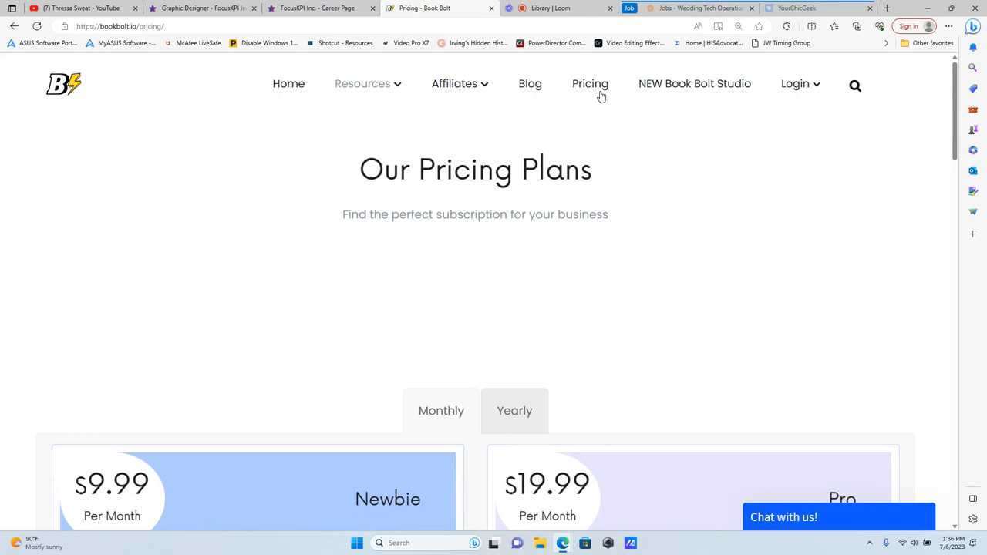
scroll("down", 3)
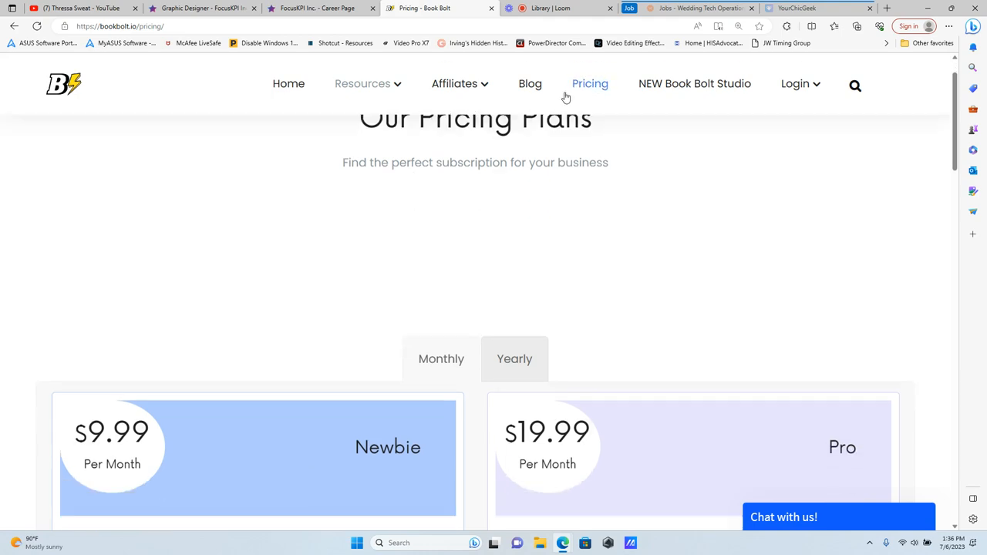
scroll("down", 3)
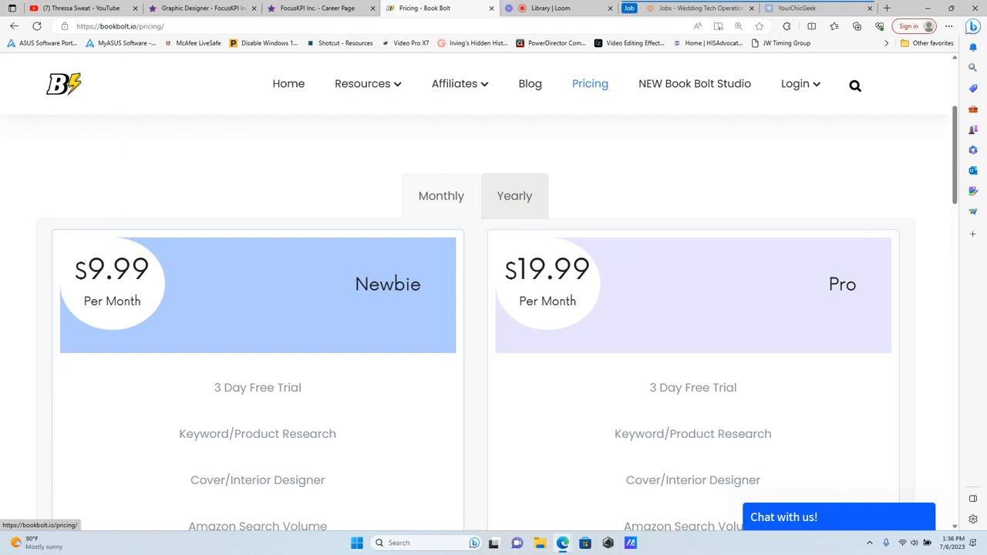
mouse_move(237, 244)
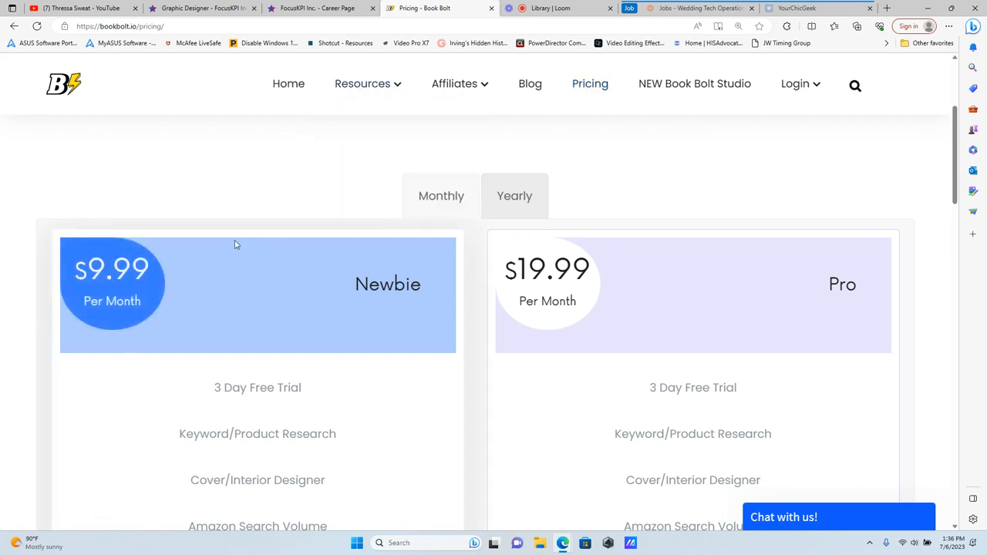
mouse_move(232, 247)
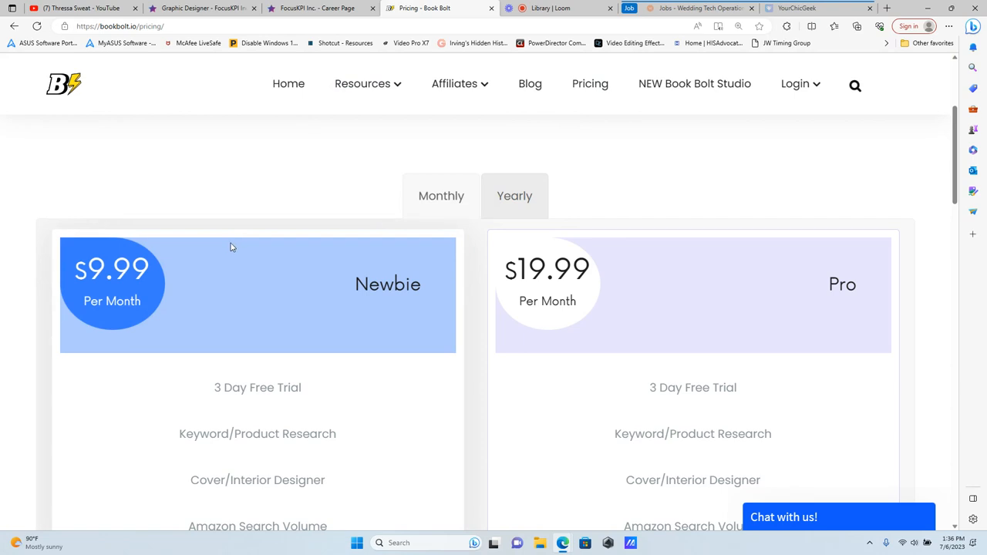
mouse_move(682, 348)
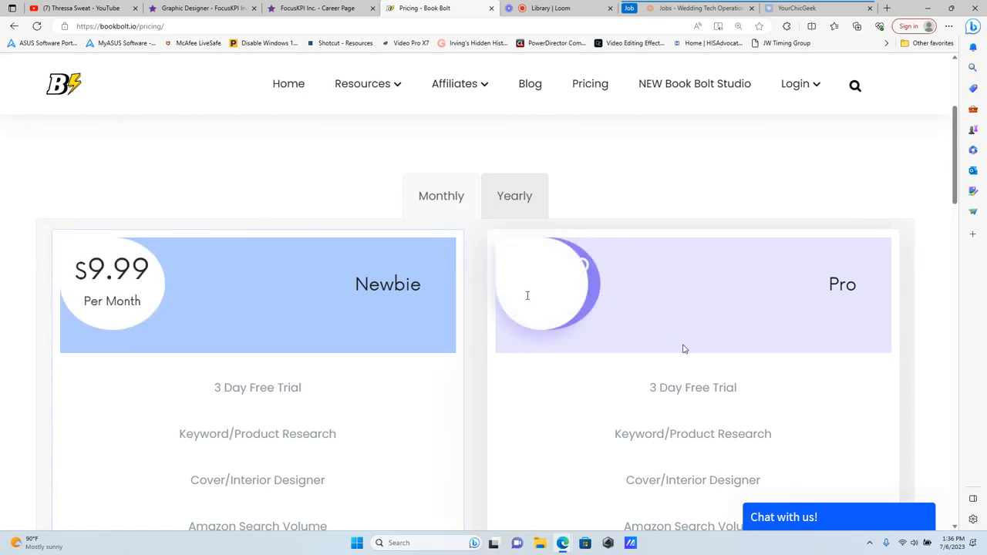
mouse_move(527, 277)
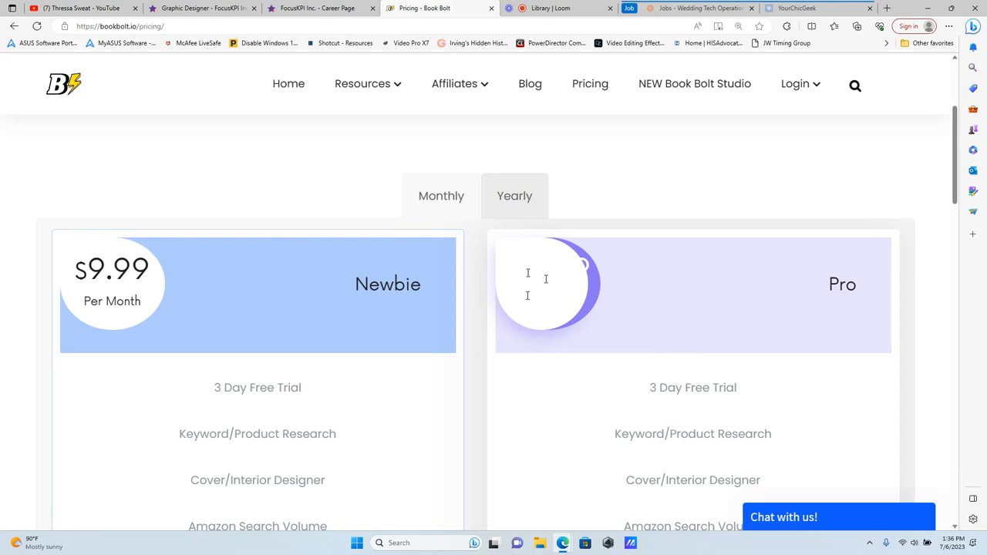
mouse_move(688, 353)
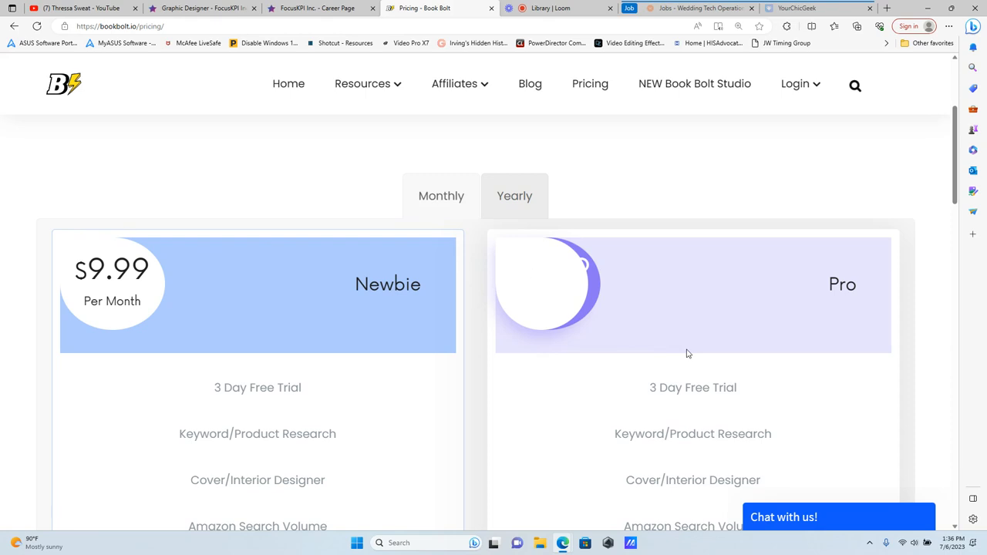
scroll("down", 3)
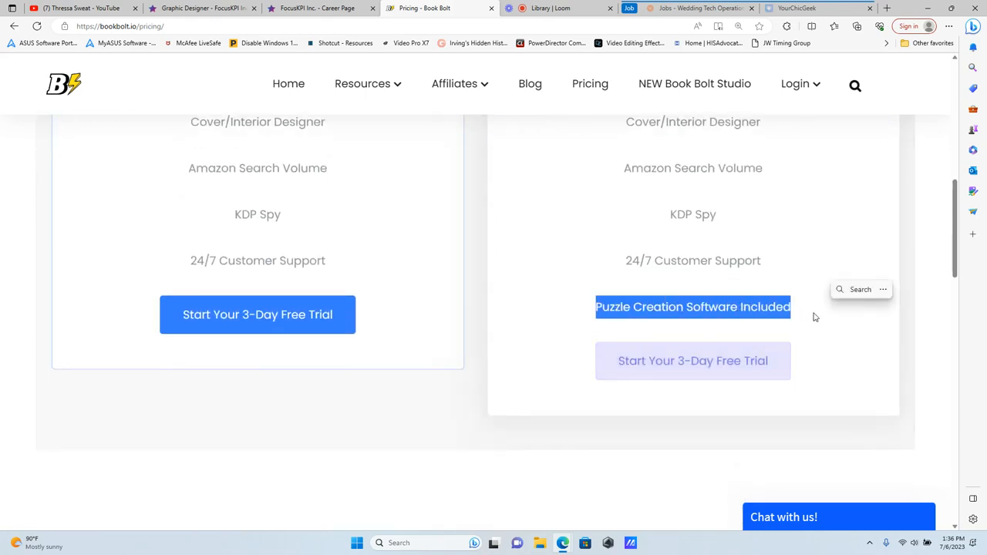
scroll("up", 3)
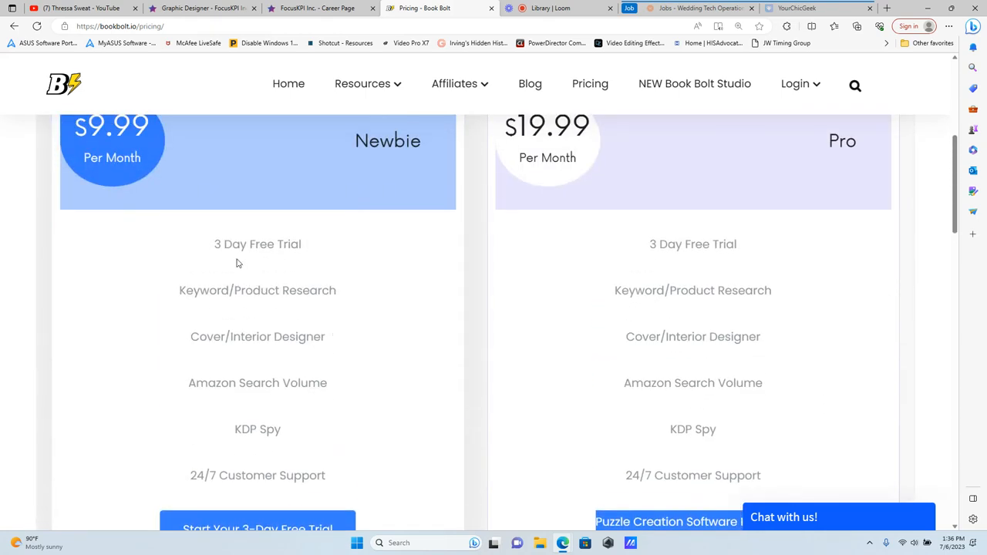
double_click(257, 245)
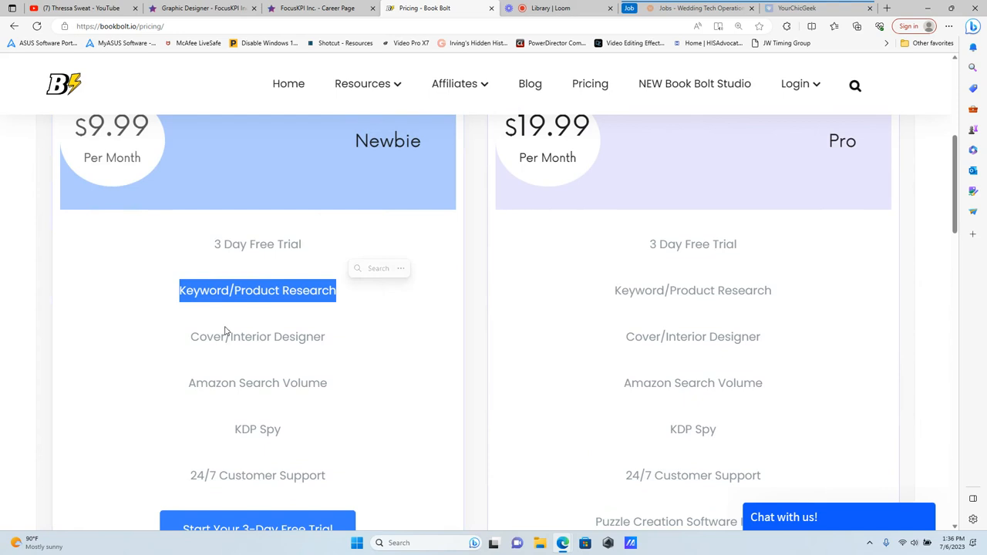
double_click(258, 336)
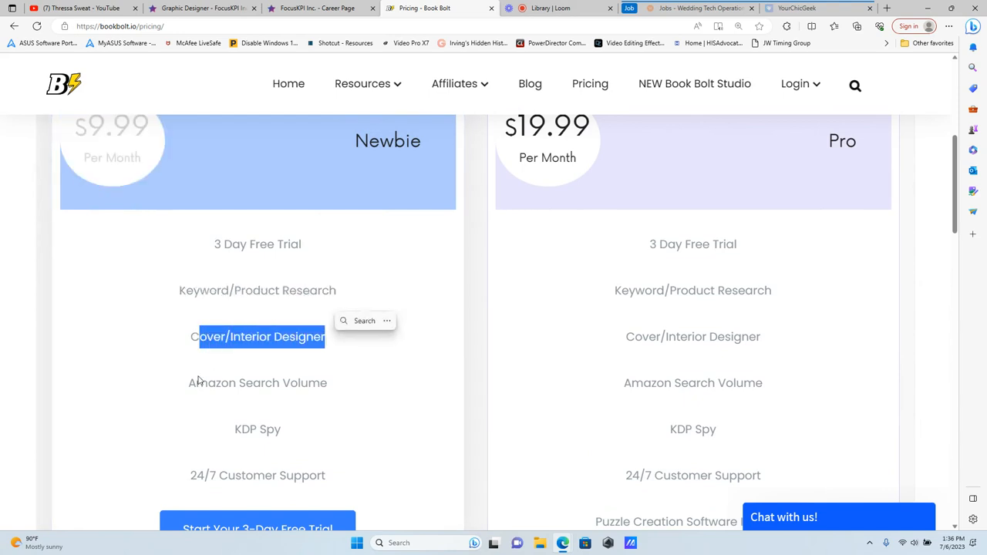
double_click(257, 383)
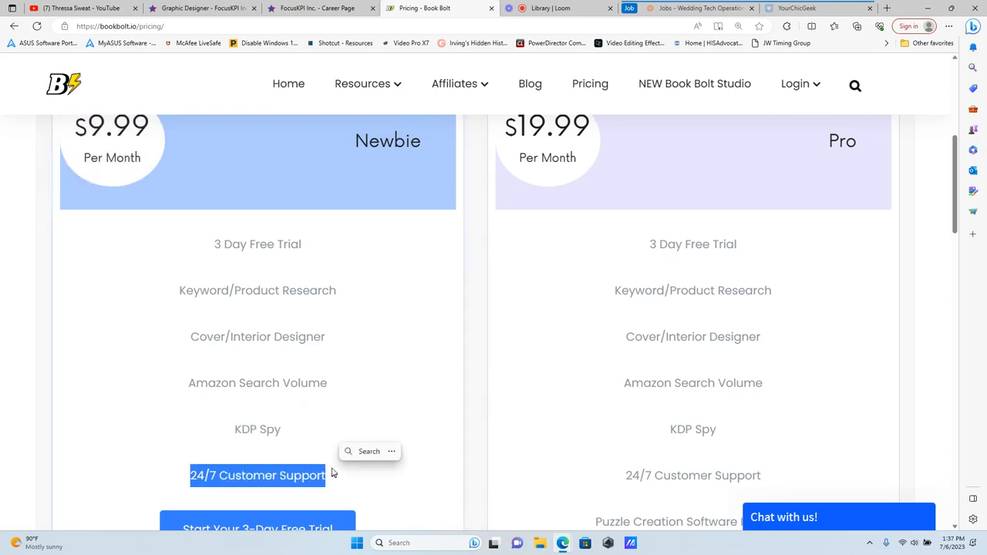
mouse_move(330, 469)
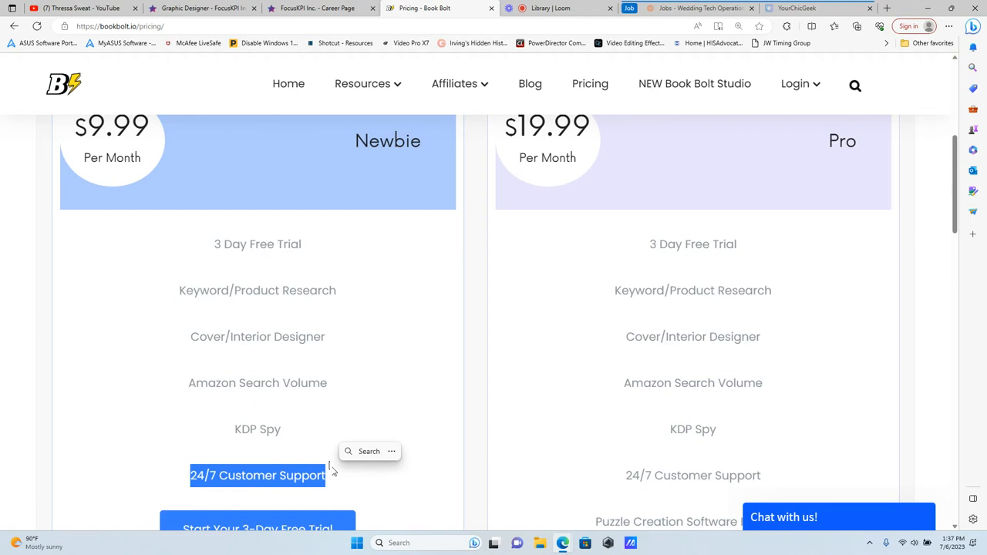
Return to the Book Bolt home page and scroll past 'Find Best Selling Books'
left_click(363, 84)
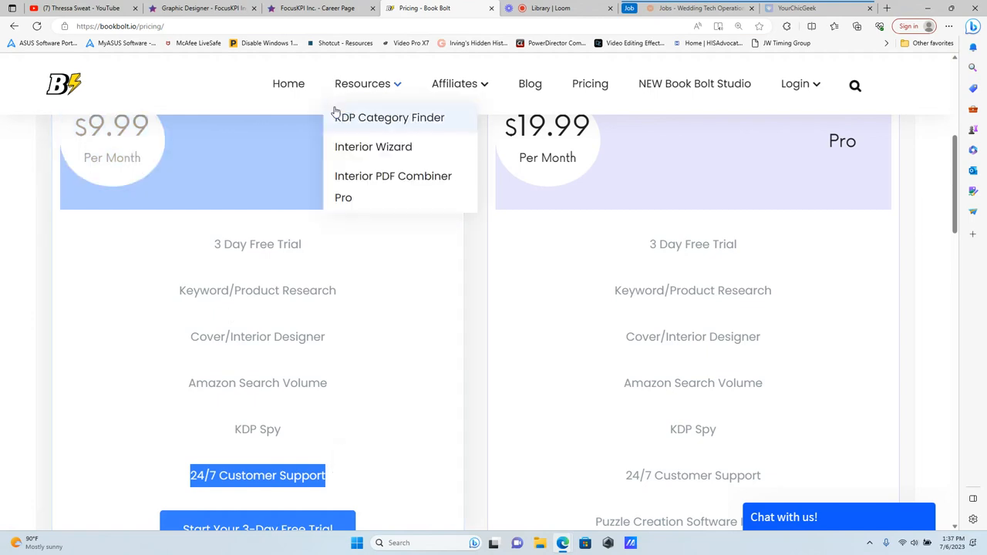
left_click(288, 83)
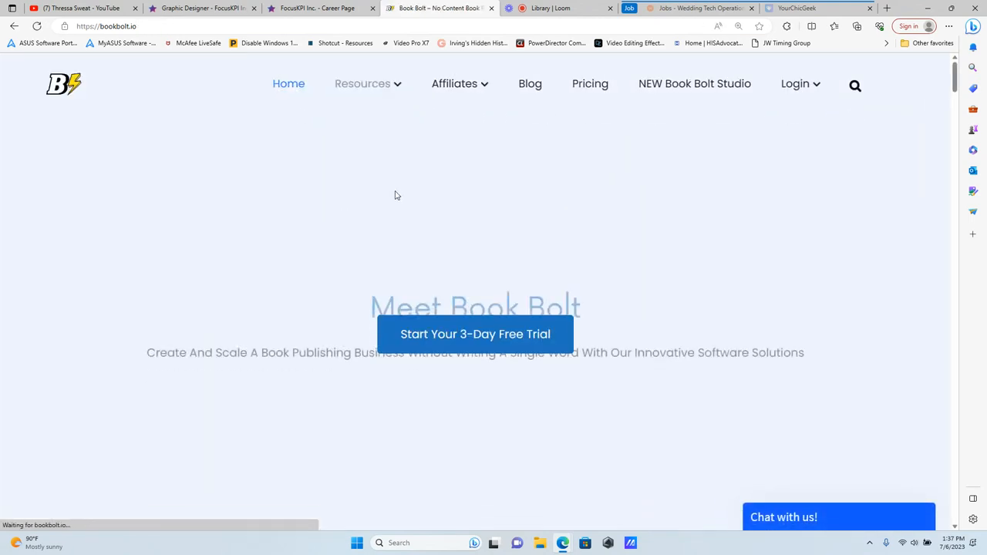
scroll("down", 3)
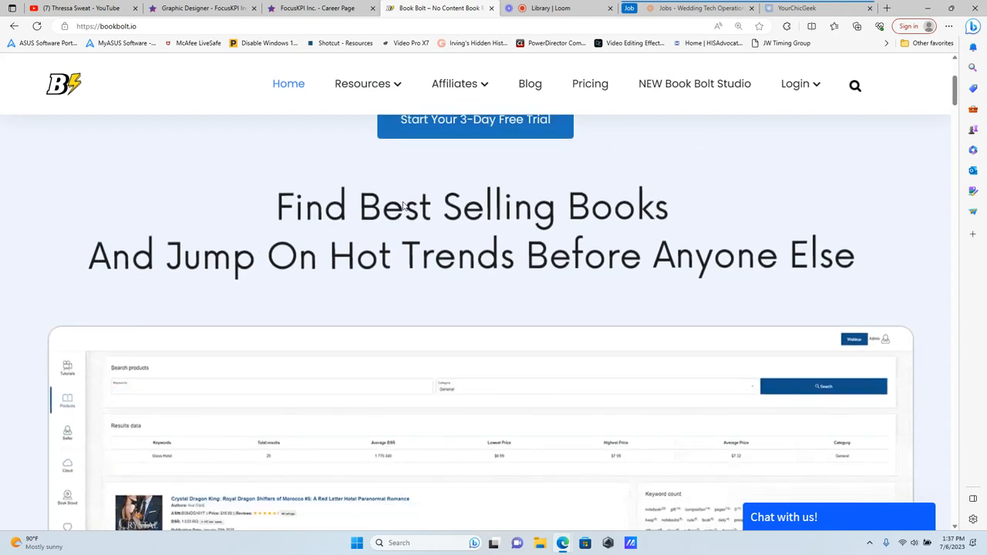
scroll("down", 3)
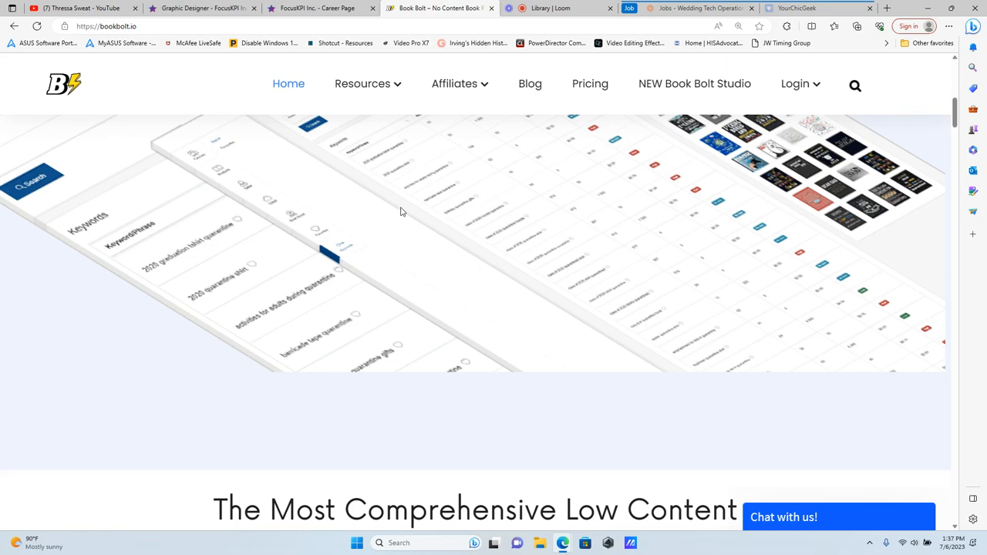
Scroll through the YouTube channel's latest uploads, then switch to the Loom library tab
left_click(77, 8)
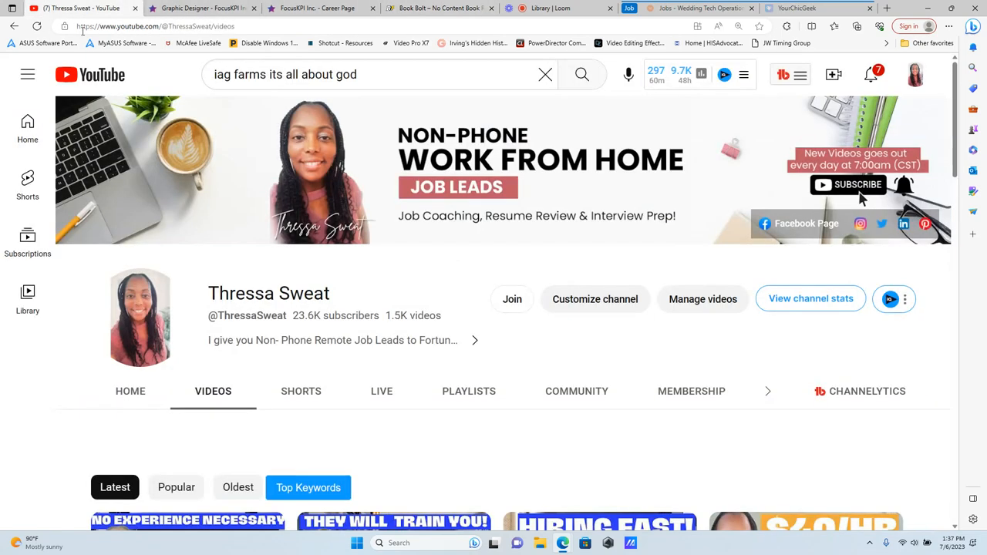
mouse_move(465, 361)
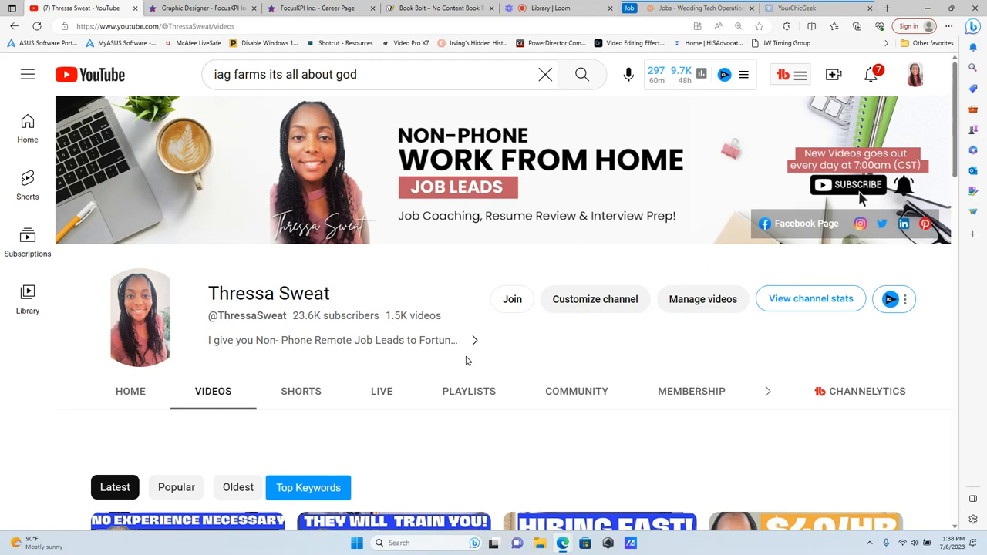
scroll("down", 3)
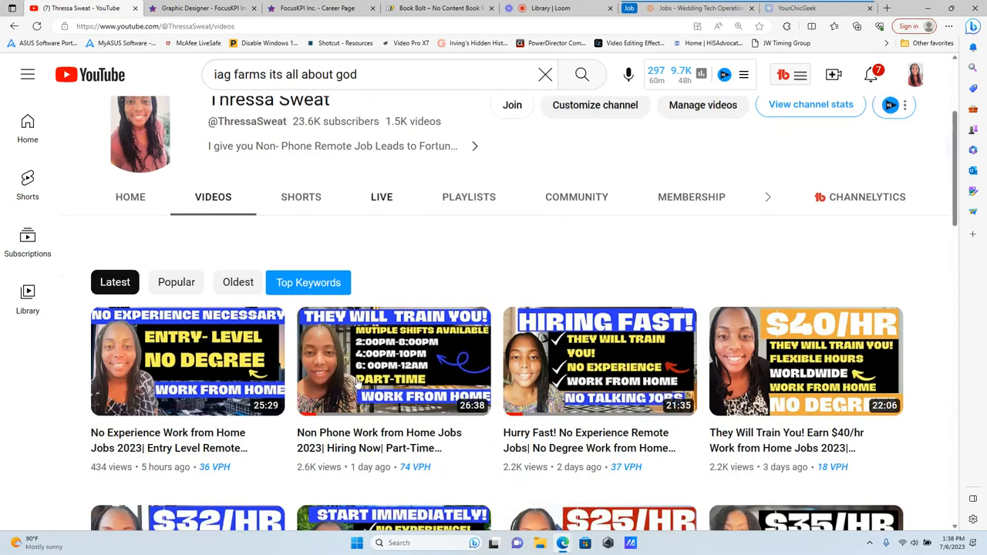
scroll("down", 3)
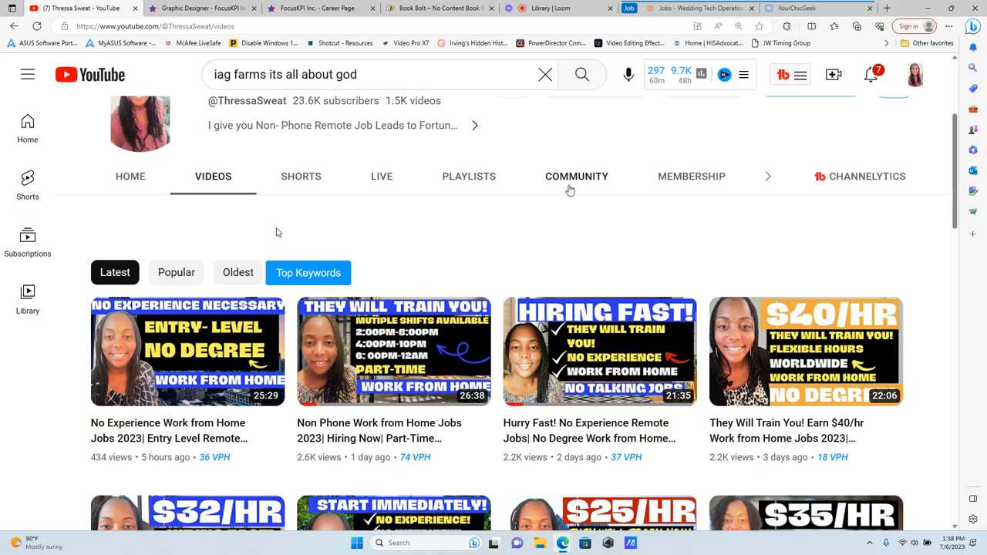
mouse_move(636, 185)
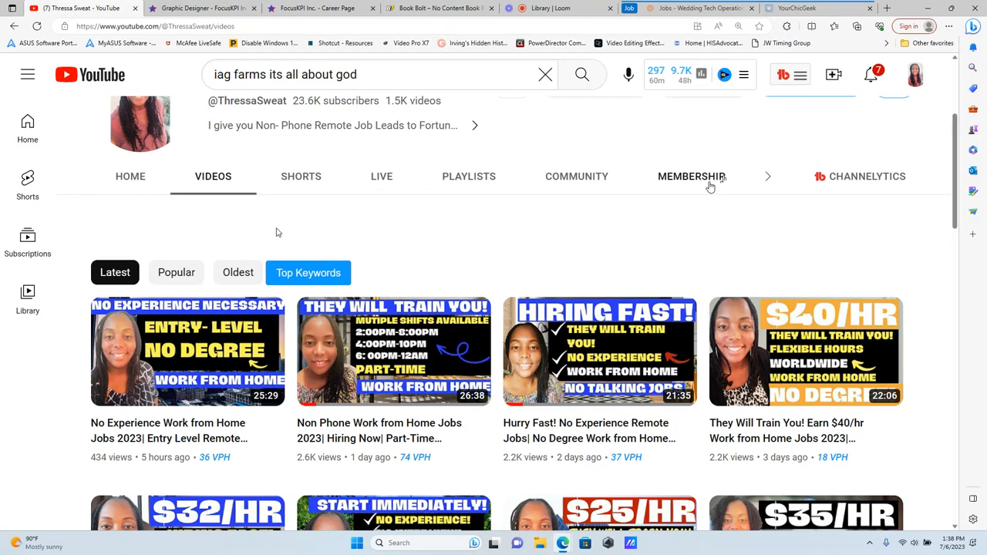
scroll("up", 3)
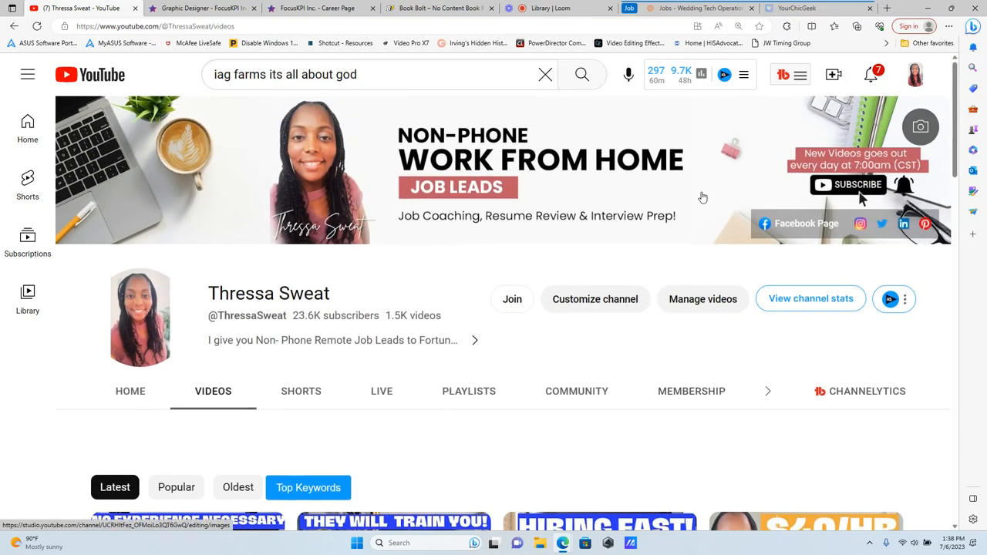
mouse_move(697, 203)
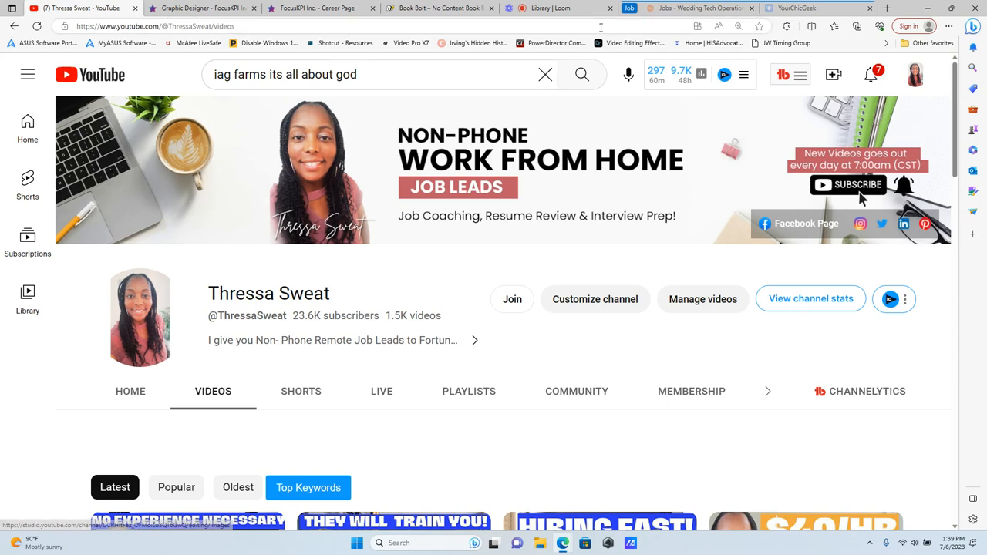
left_click(549, 8)
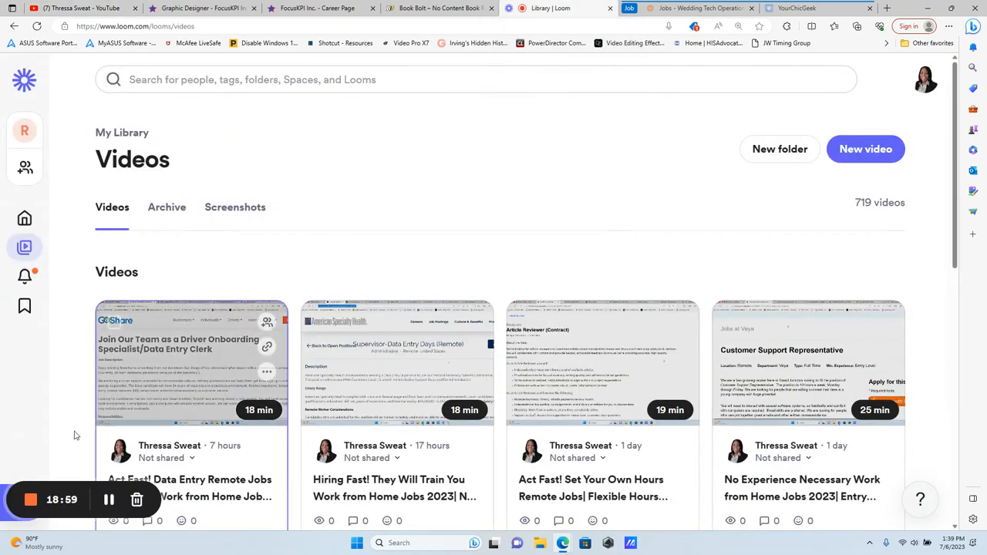